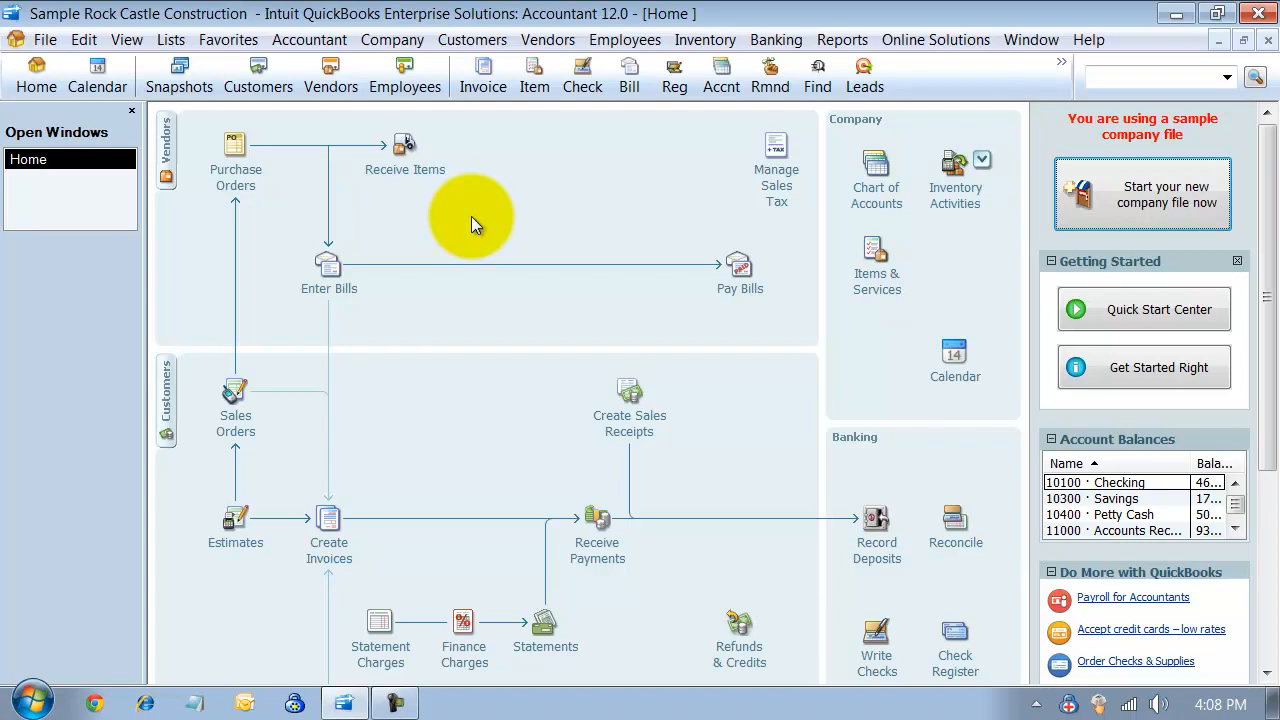
mouse_move(478, 224)
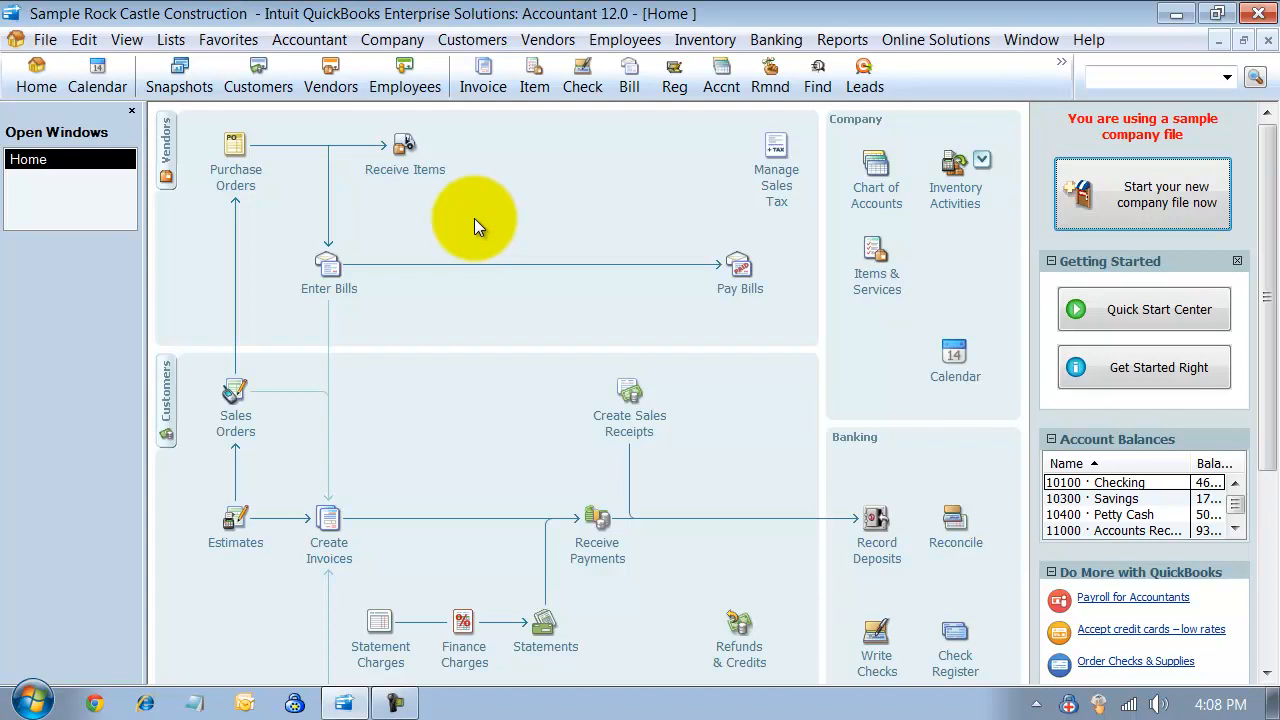
mouse_move(524, 210)
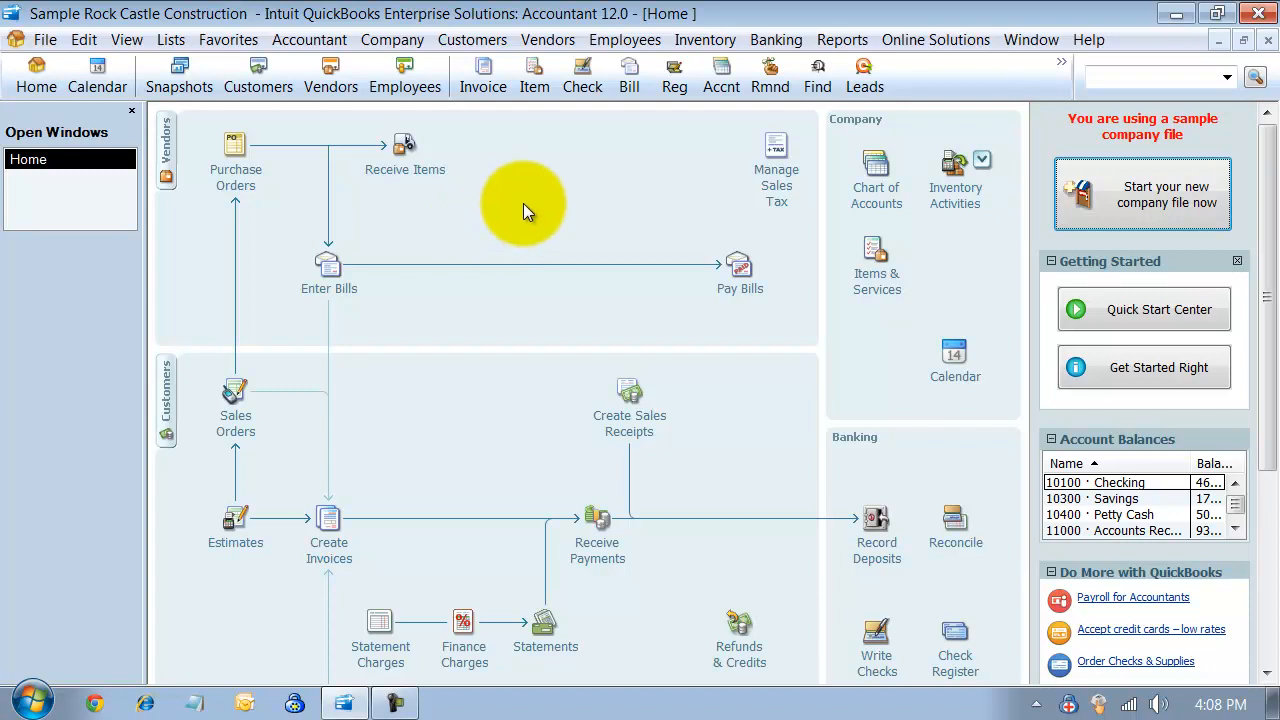
mouse_move(524, 198)
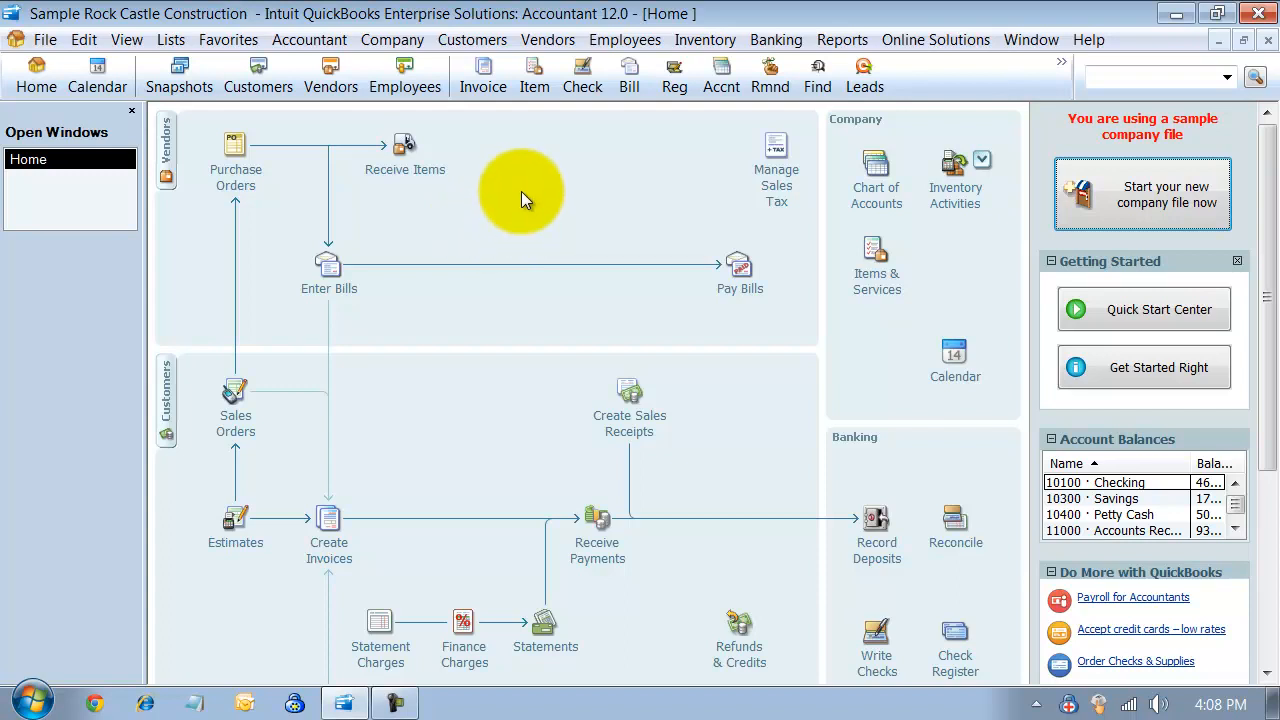
mouse_move(524, 190)
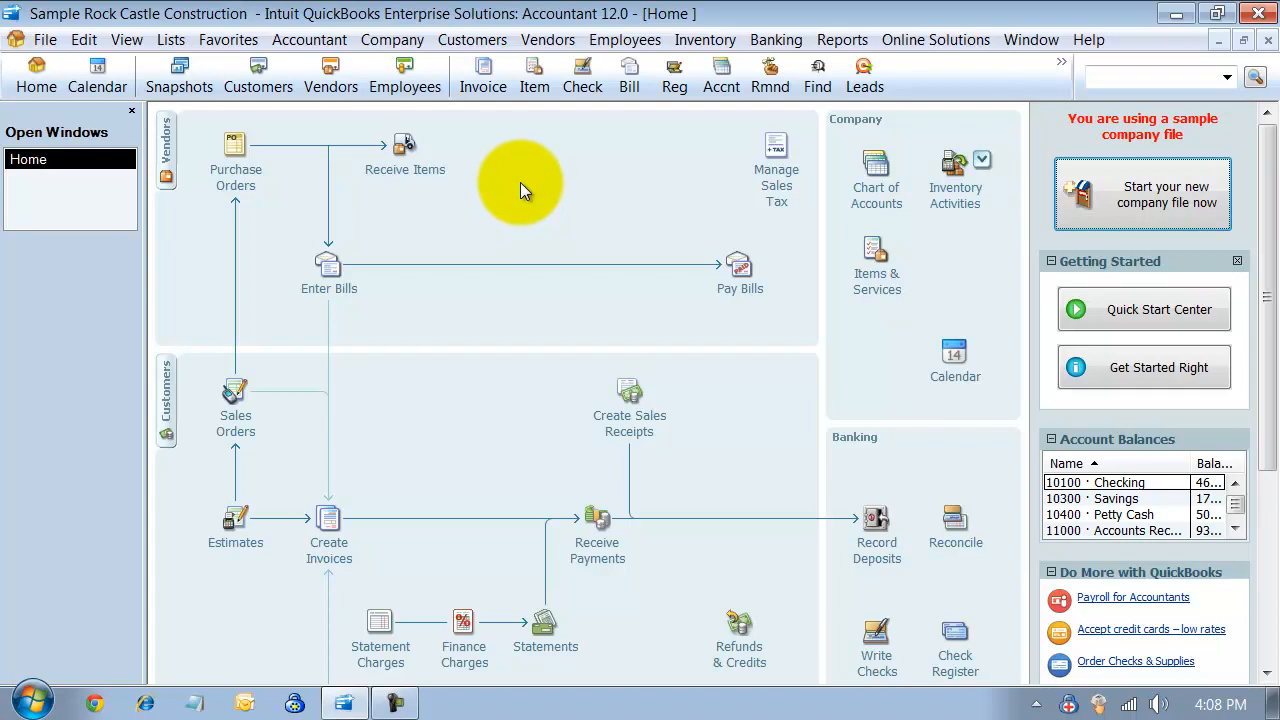
Reach Pay Sales Tax through Vendors > Sales Tax, paying from the Checking account.
left_click(548, 40)
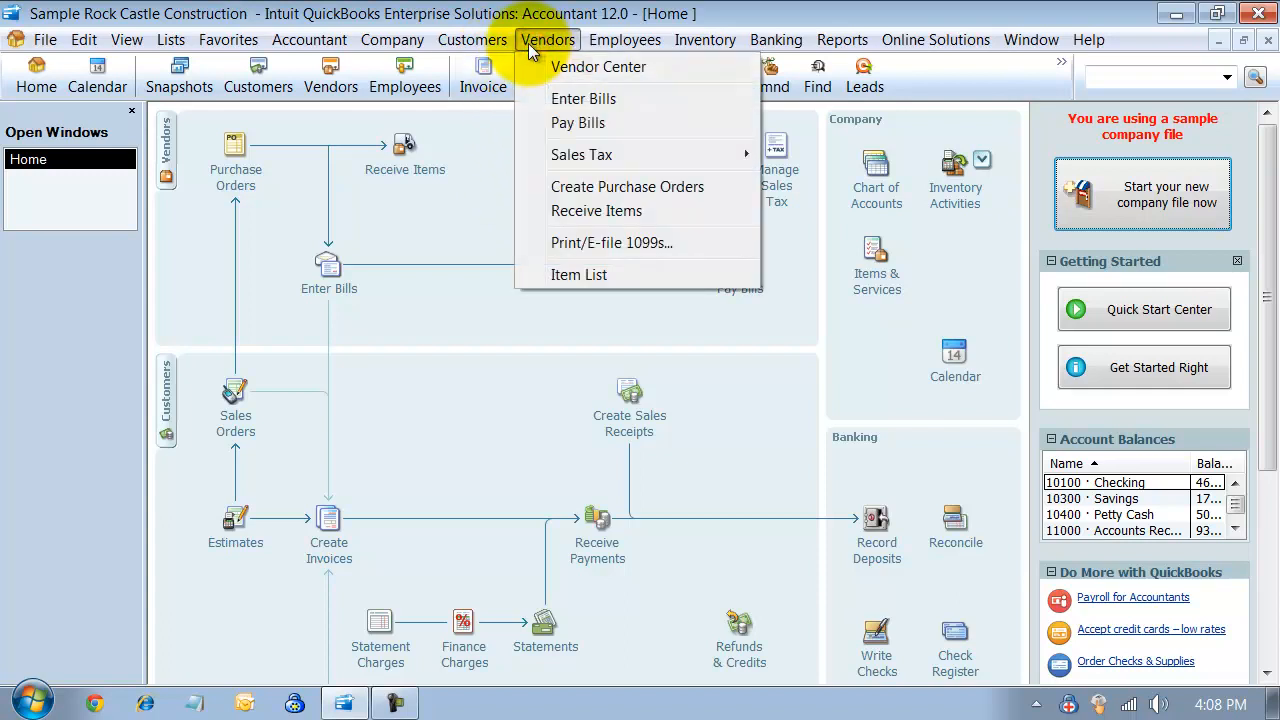
mouse_move(580, 154)
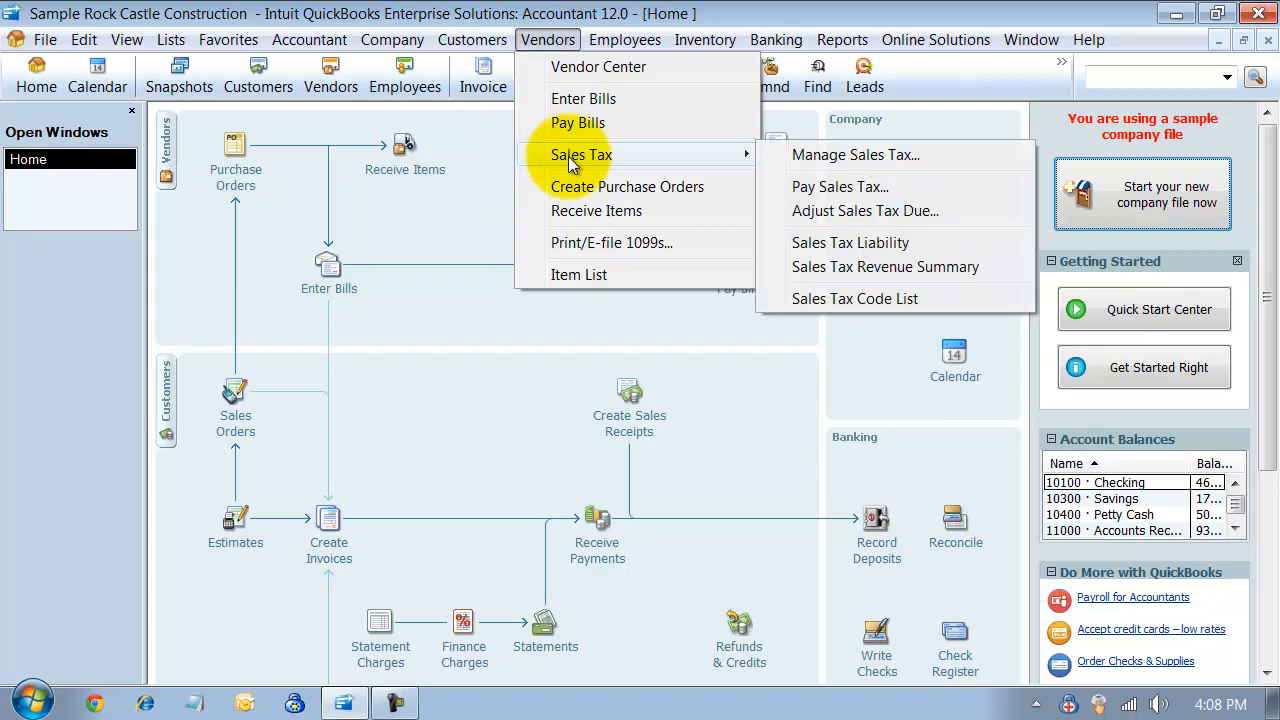
mouse_move(884, 156)
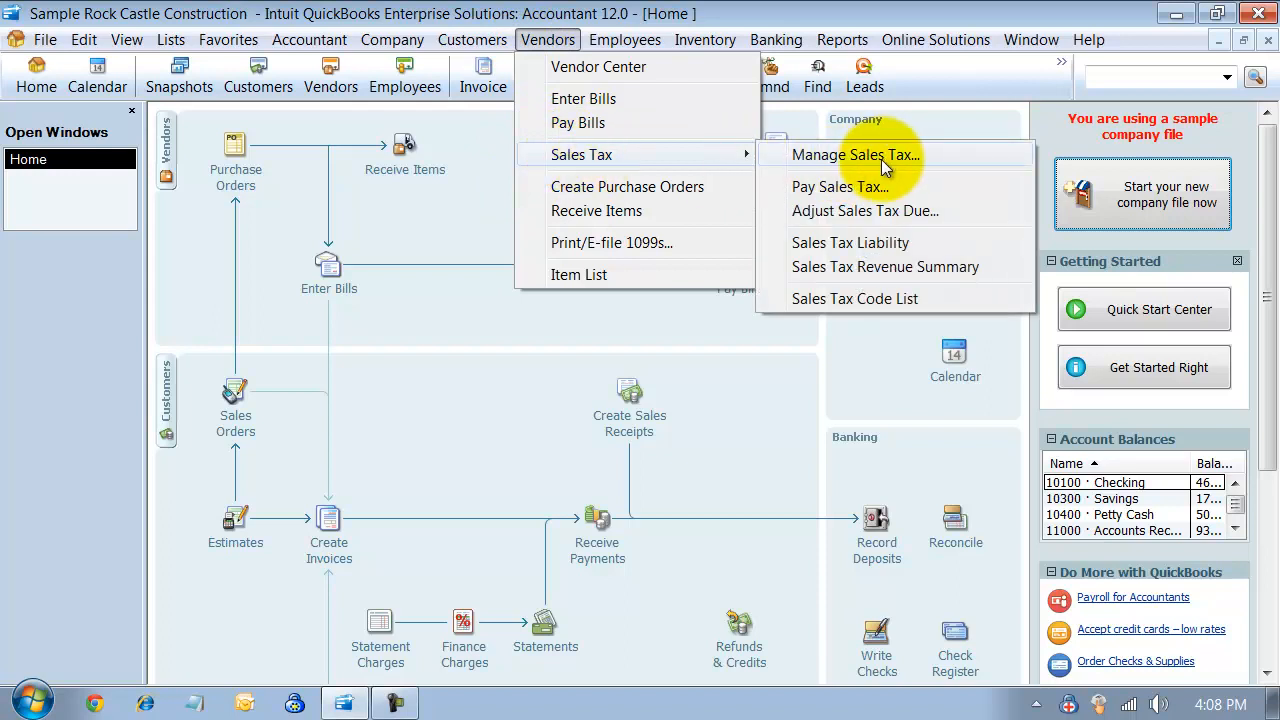
left_click(856, 154)
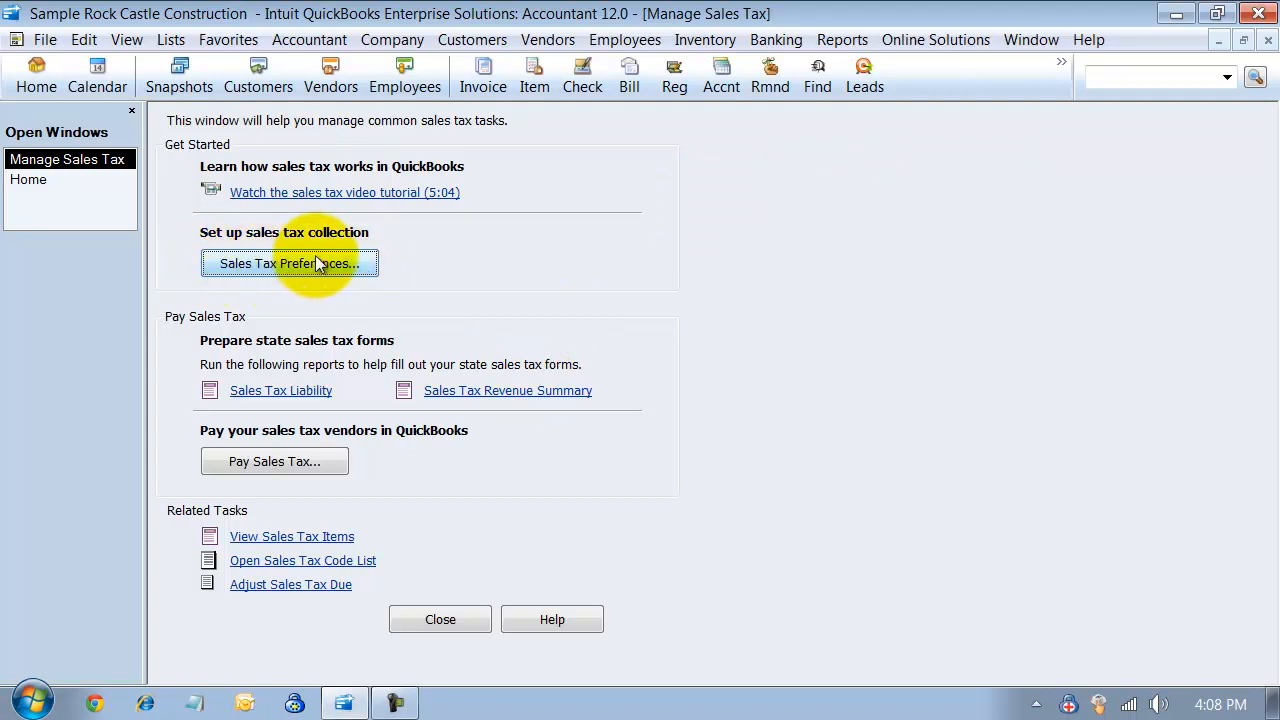
mouse_move(516, 390)
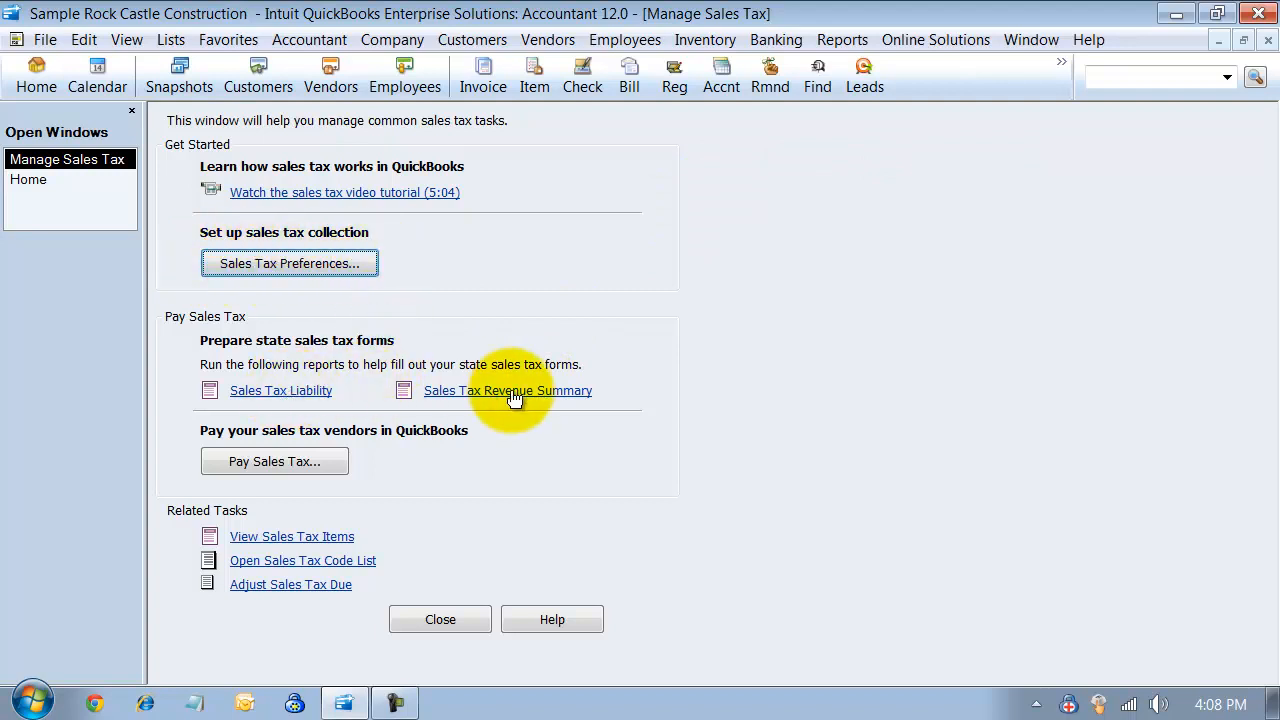
mouse_move(320, 390)
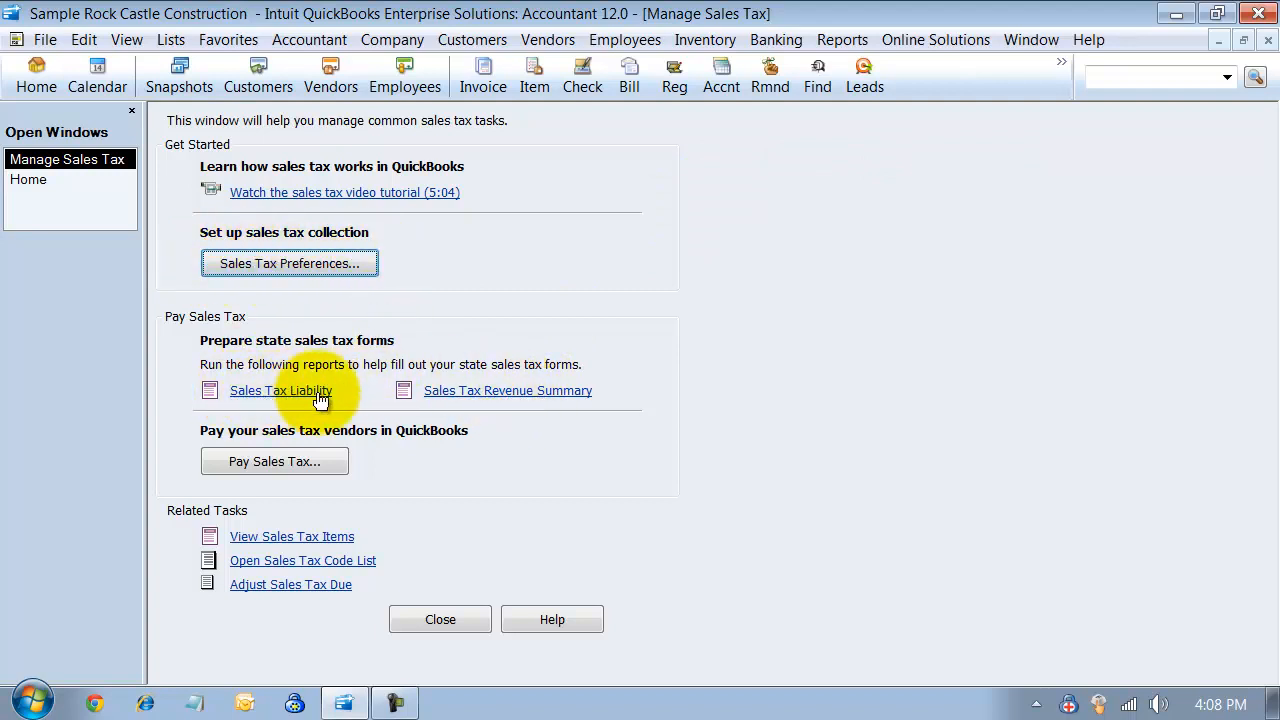
mouse_move(540, 400)
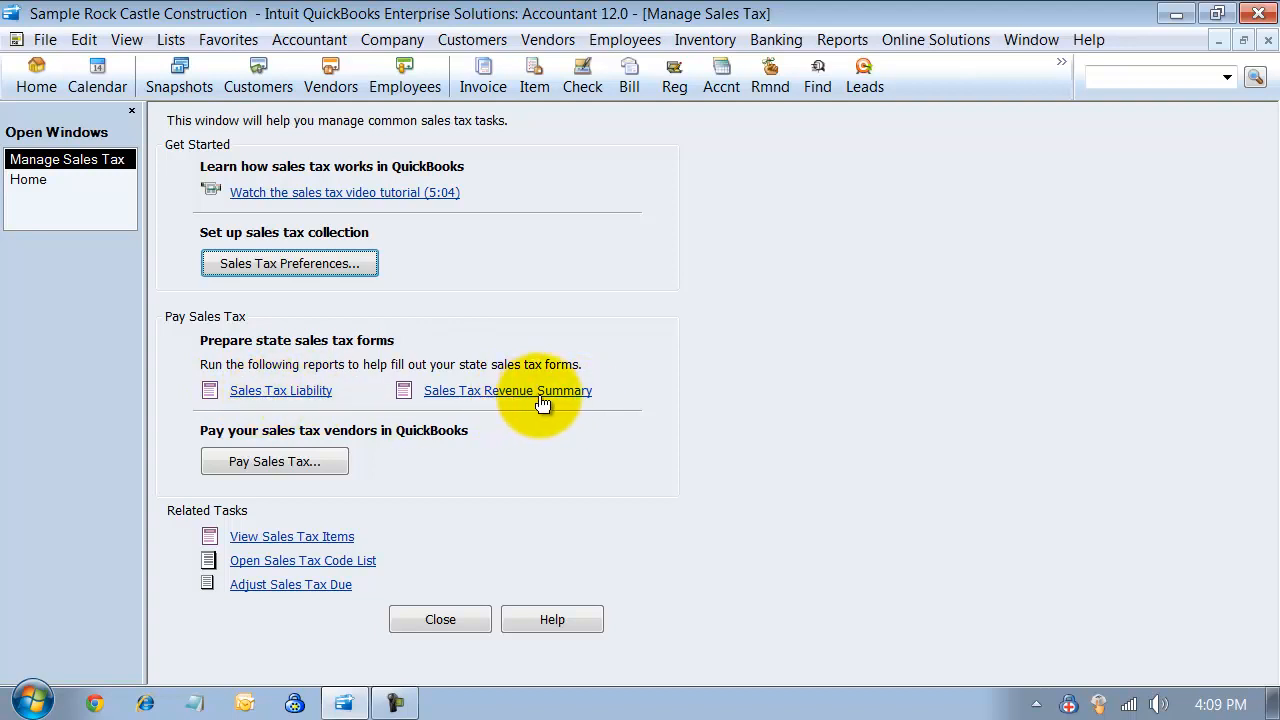
mouse_move(264, 532)
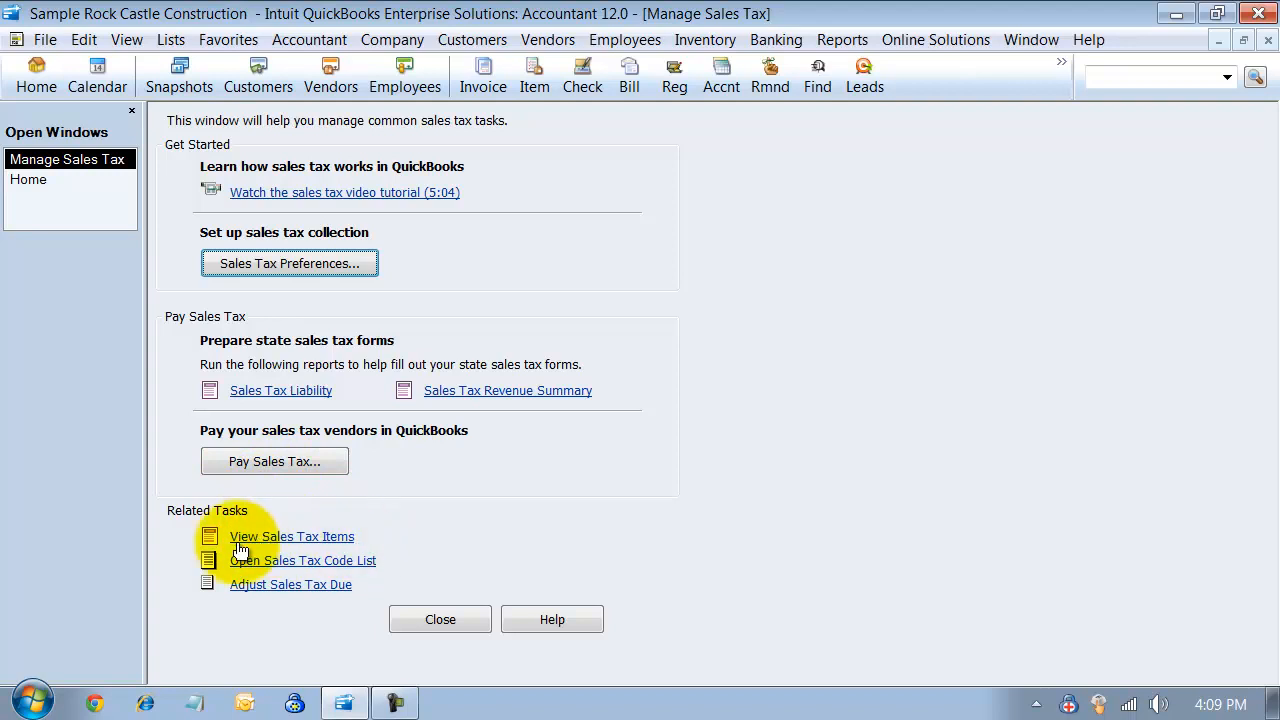
mouse_move(312, 560)
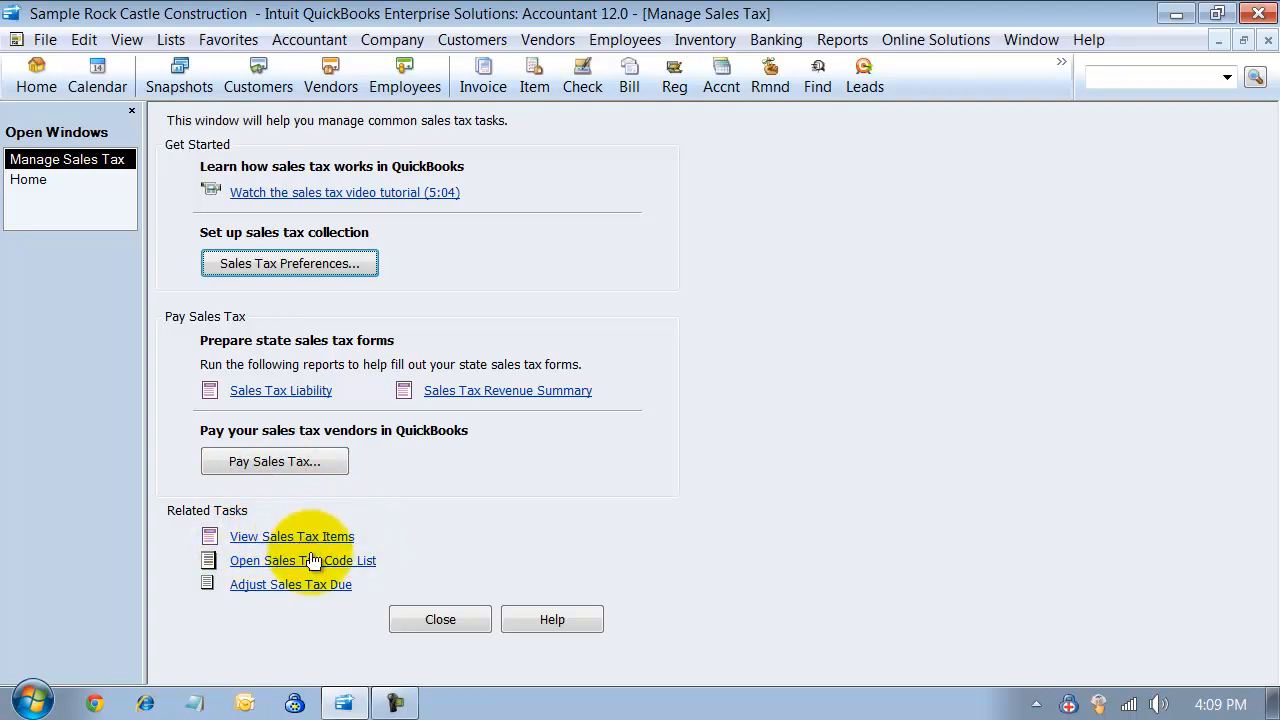
mouse_move(322, 588)
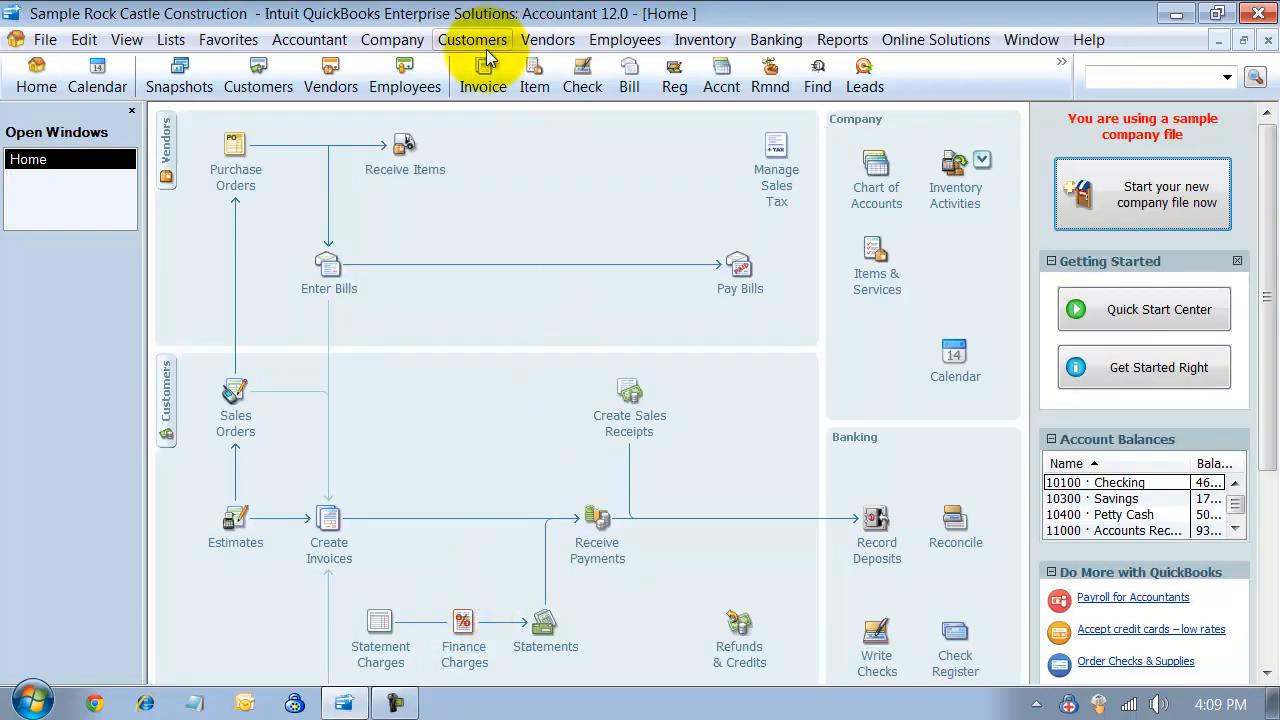
left_click(548, 40)
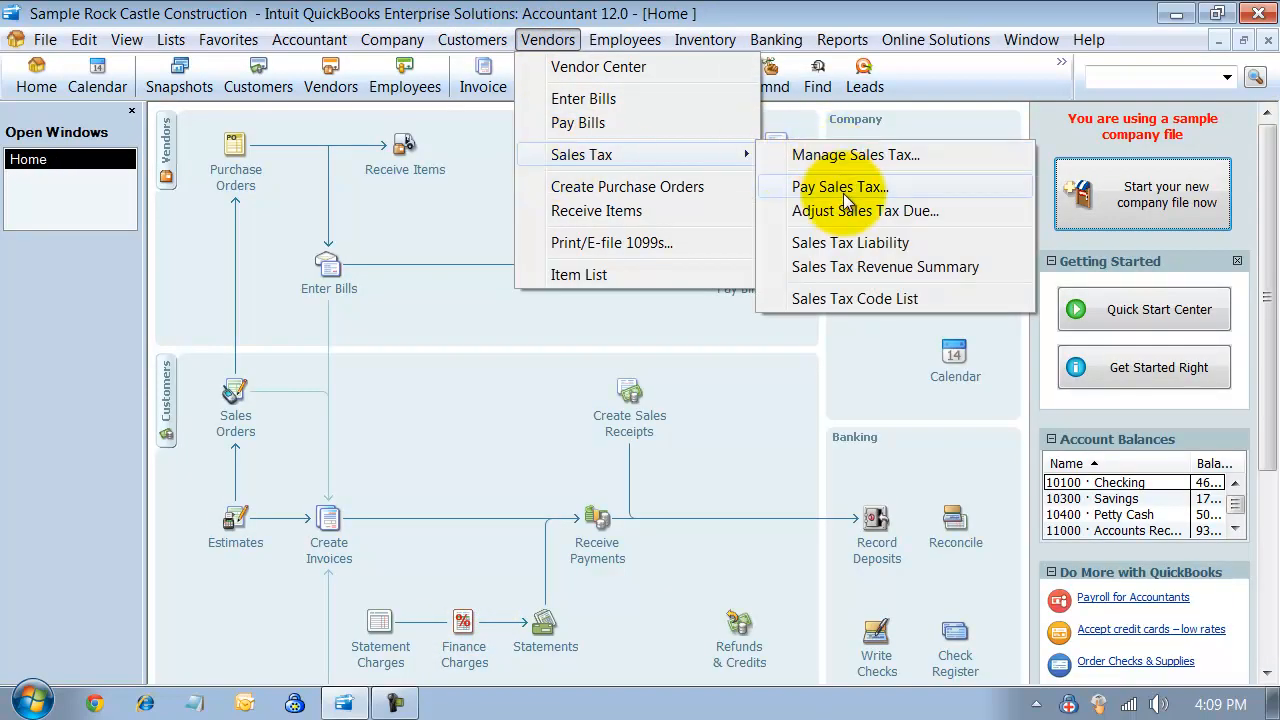
mouse_move(868, 198)
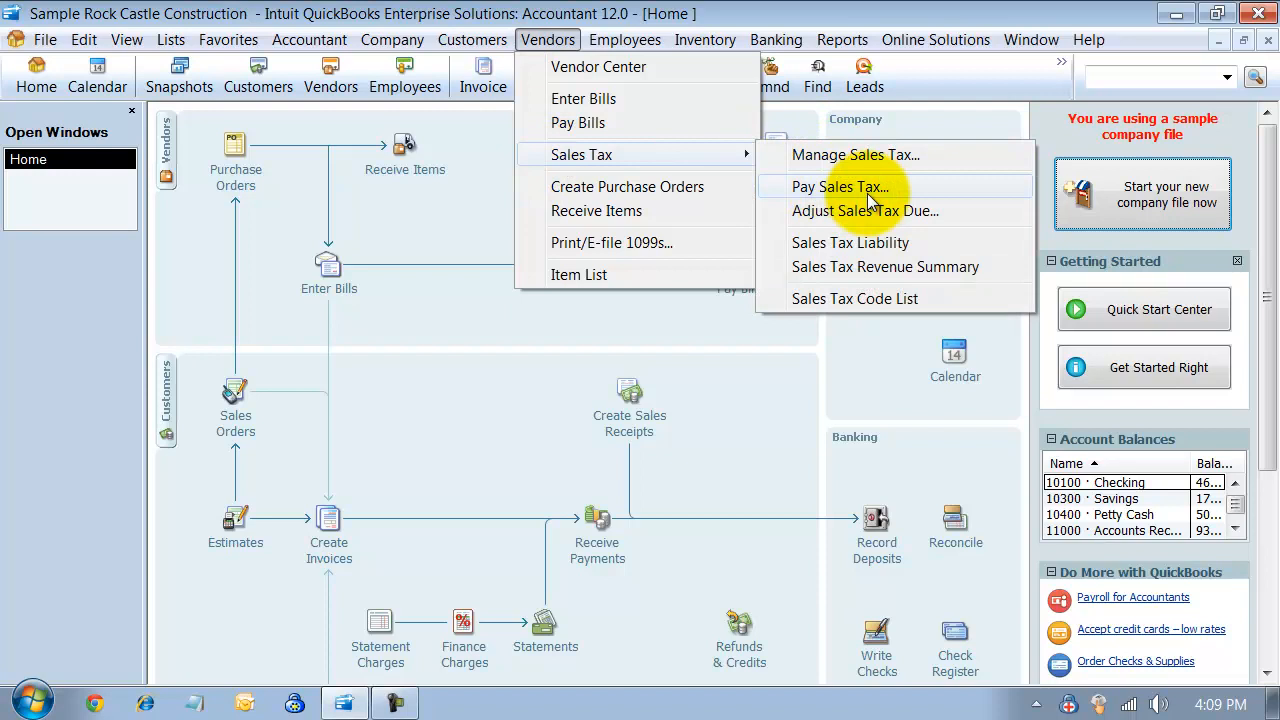
mouse_move(928, 196)
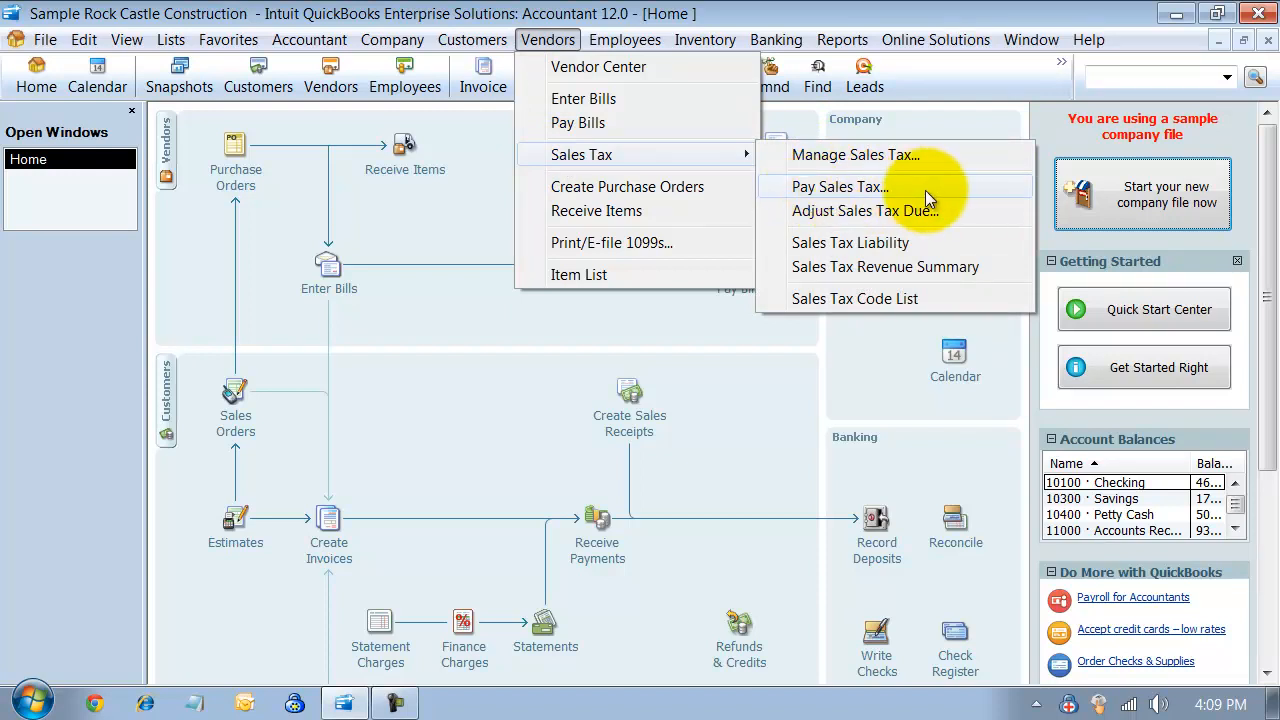
left_click(840, 188)
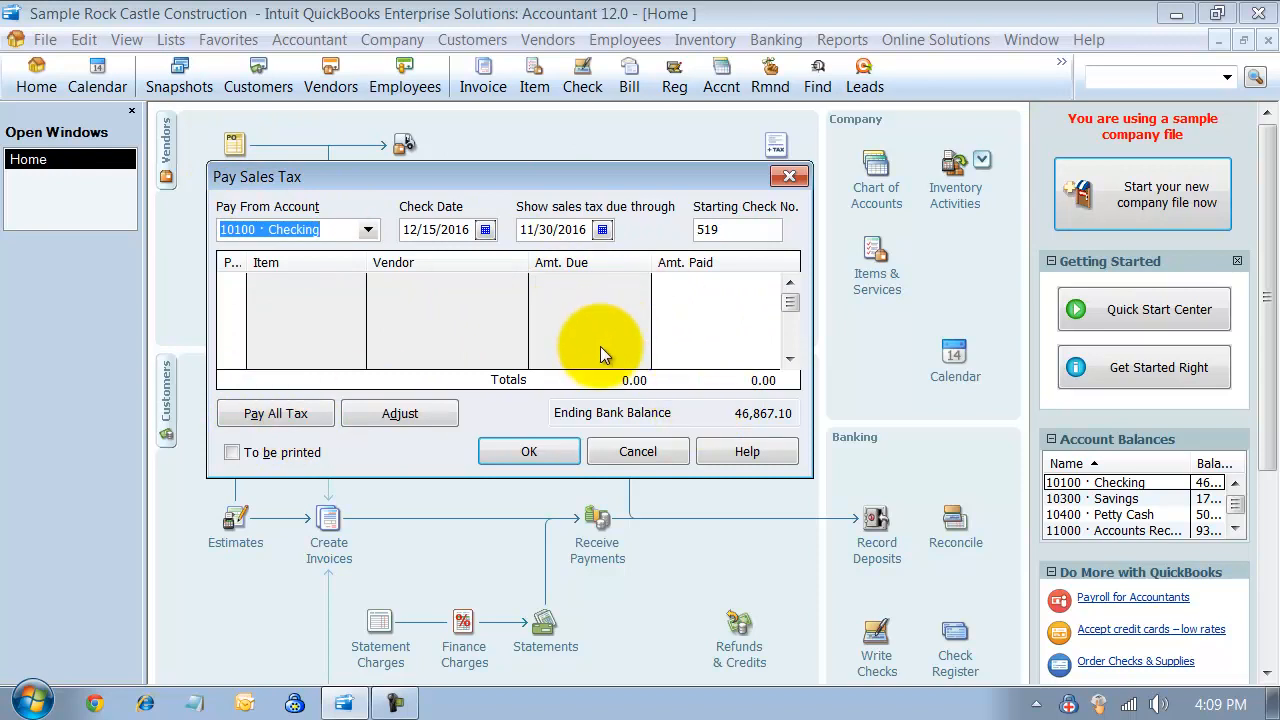
mouse_move(710, 296)
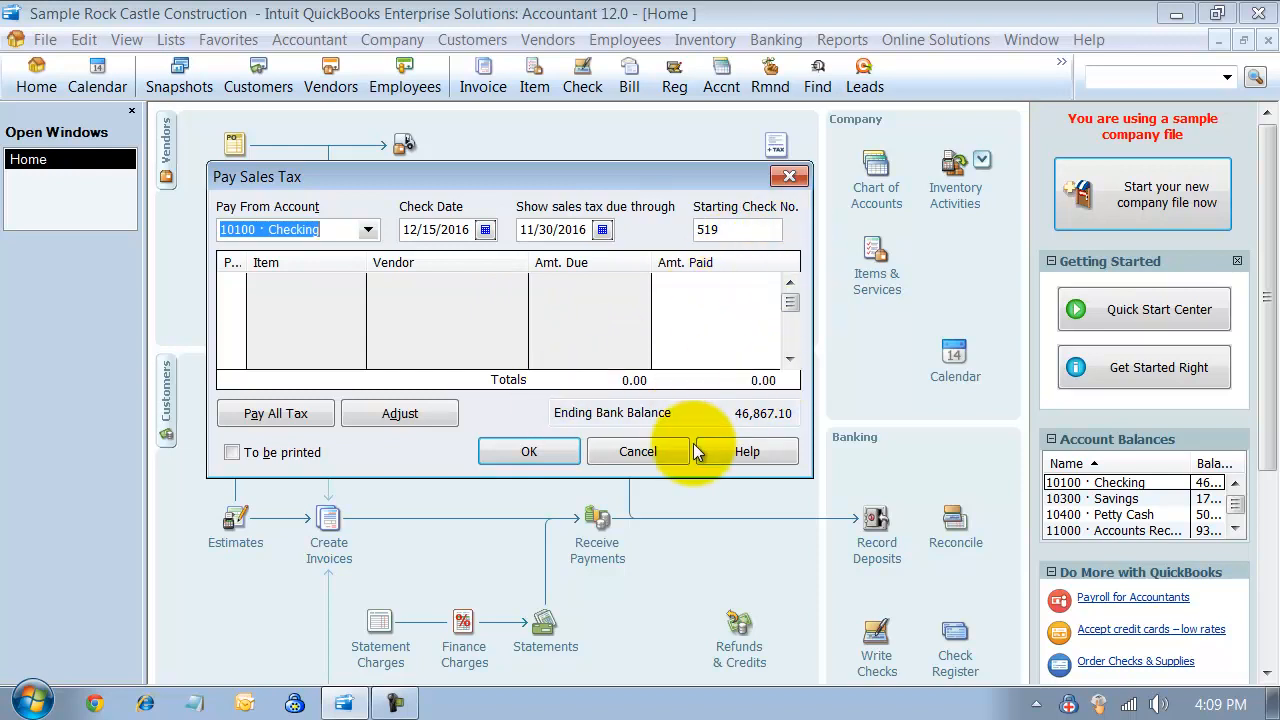
mouse_move(780, 404)
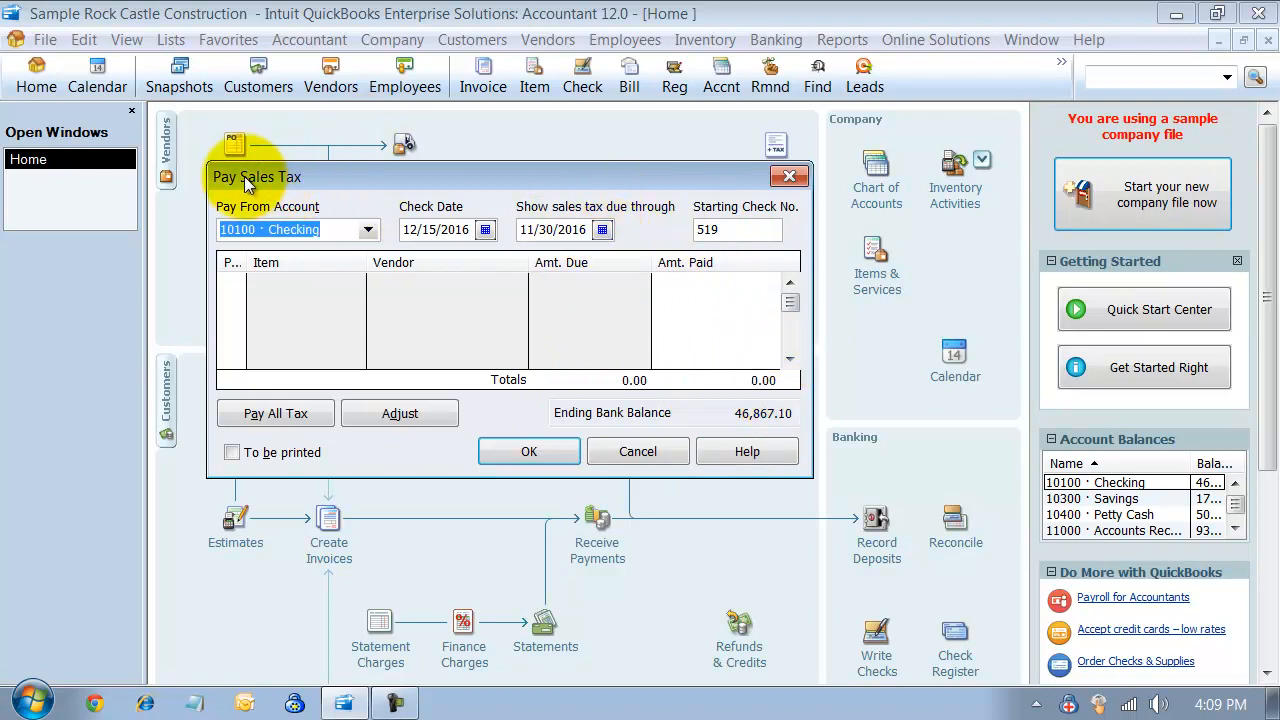
mouse_move(372, 184)
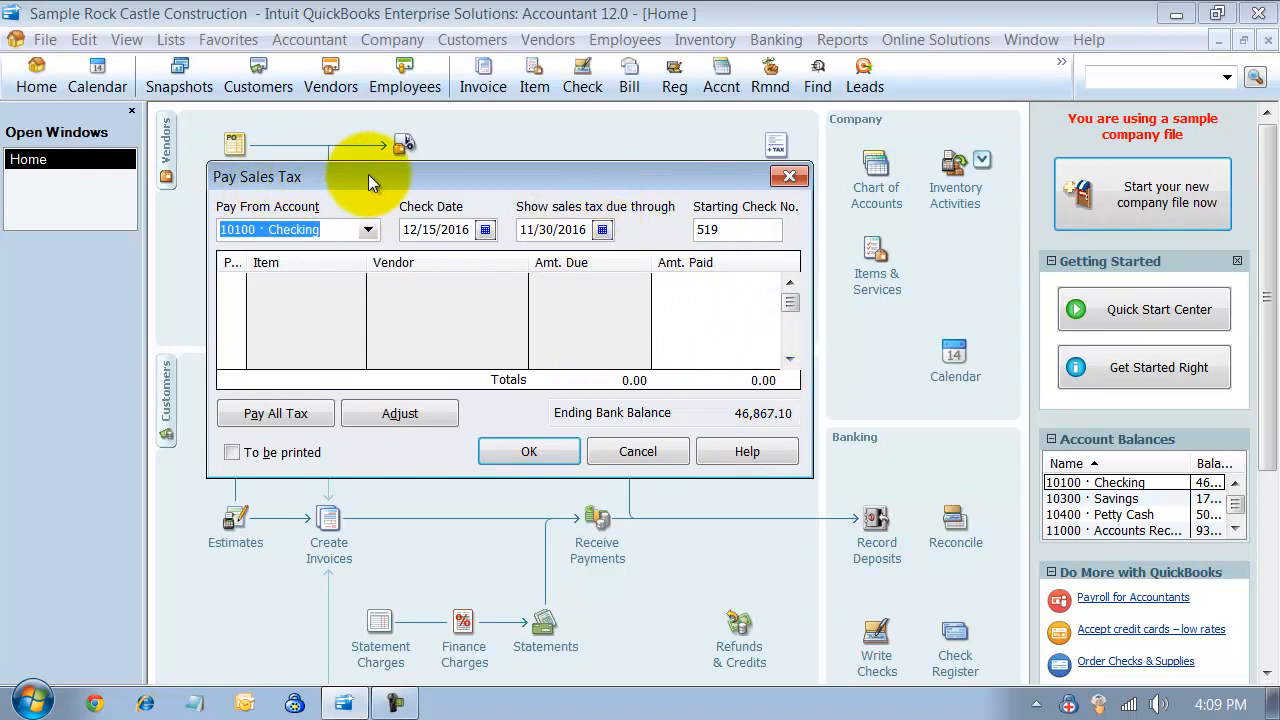
mouse_move(576, 336)
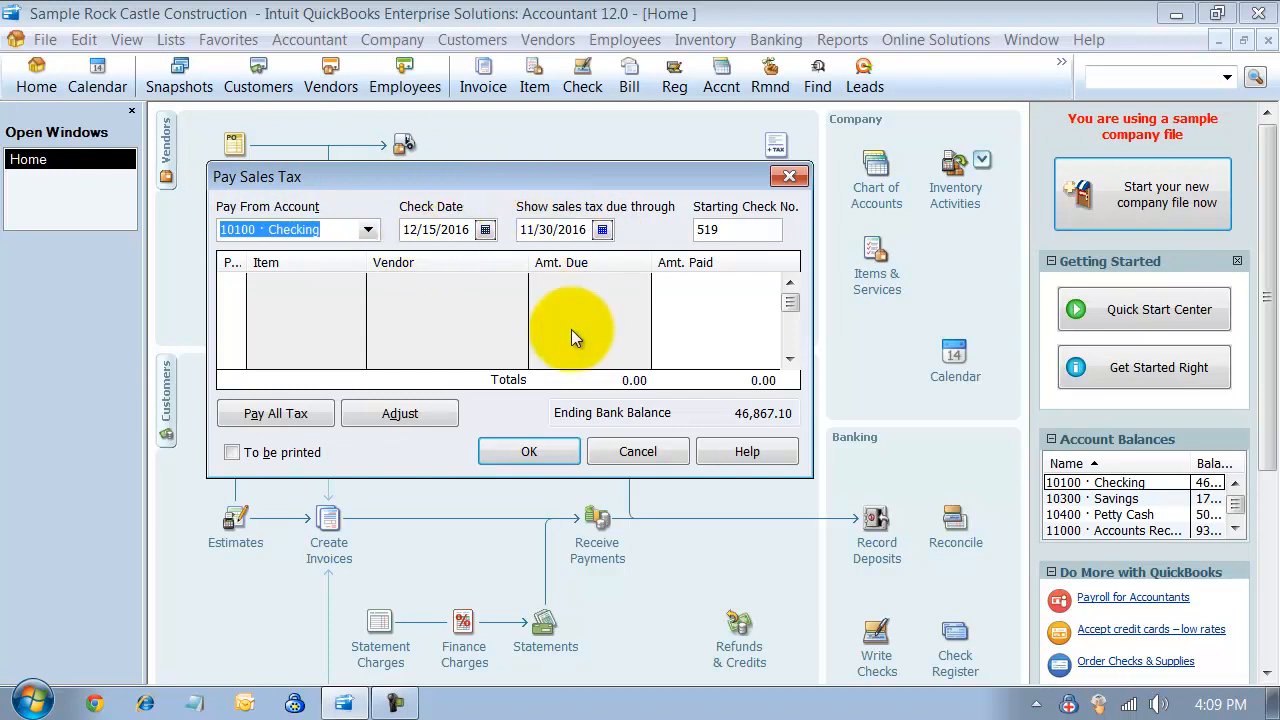
mouse_move(838, 360)
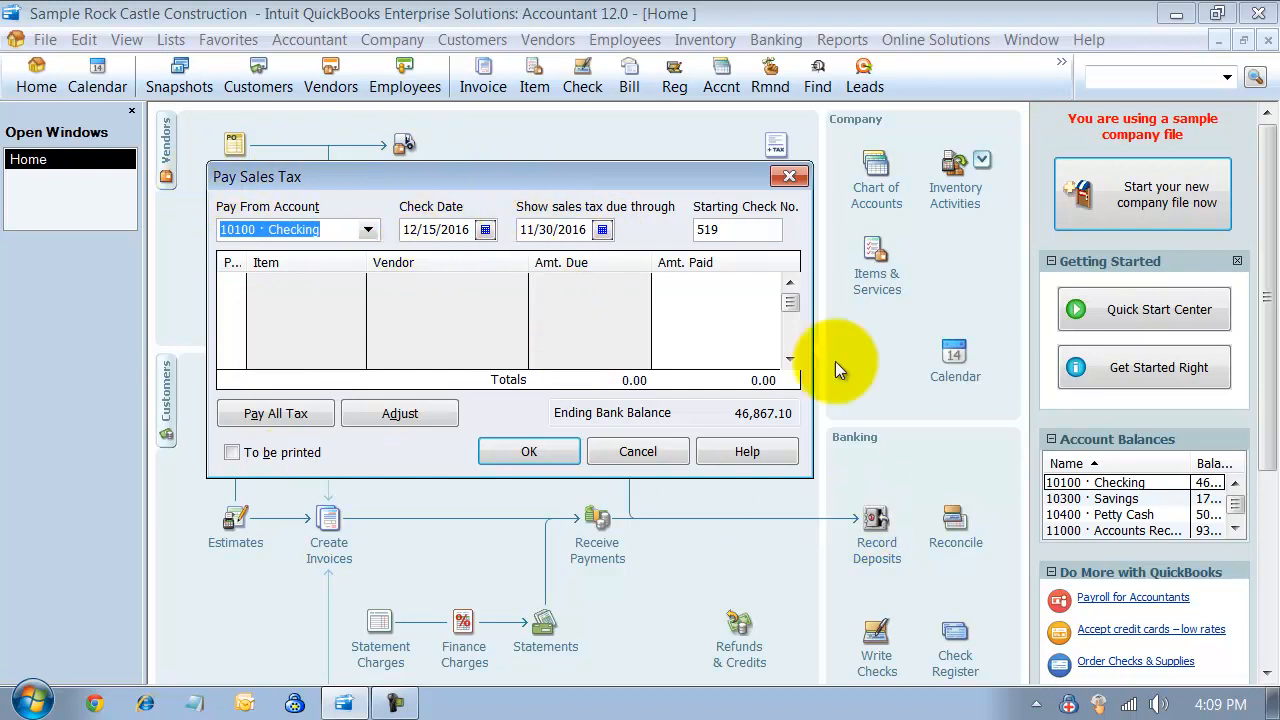
mouse_move(440, 280)
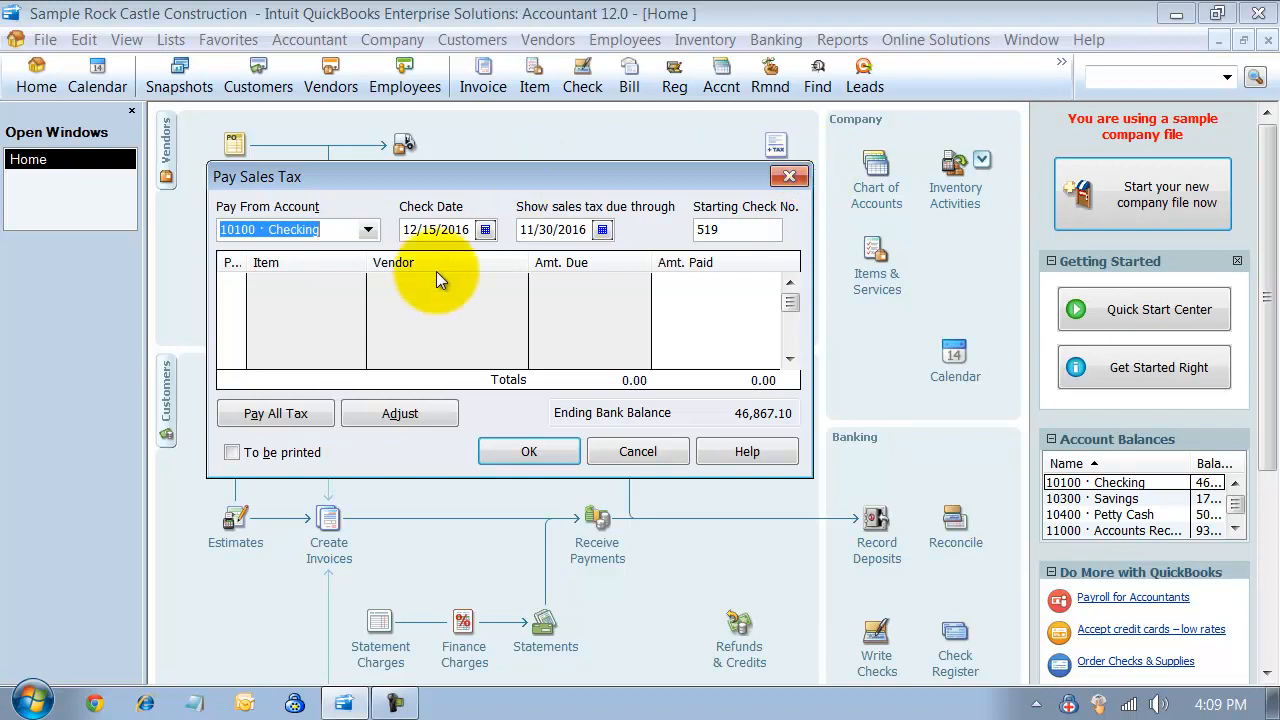
Show tax due through 12/31/2016 and mark the San Domingo and San Tomas amounts, totalling 957.34.
left_click(604, 228)
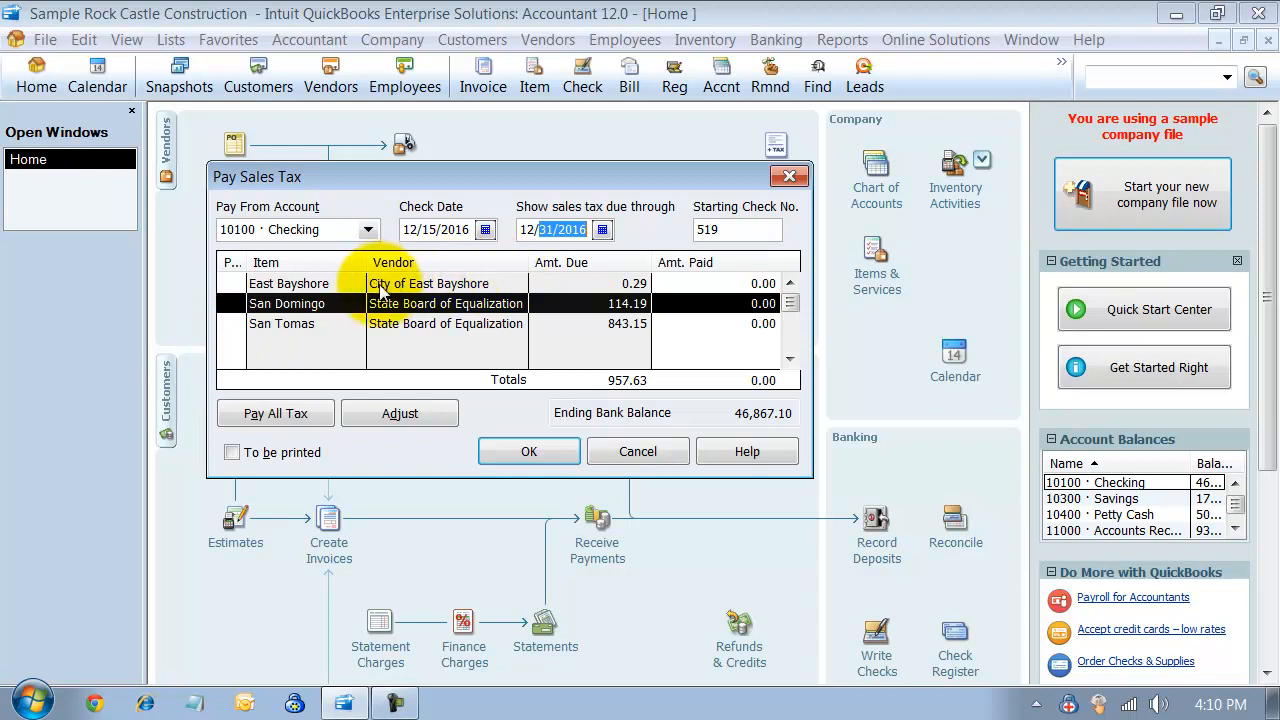
mouse_move(450, 340)
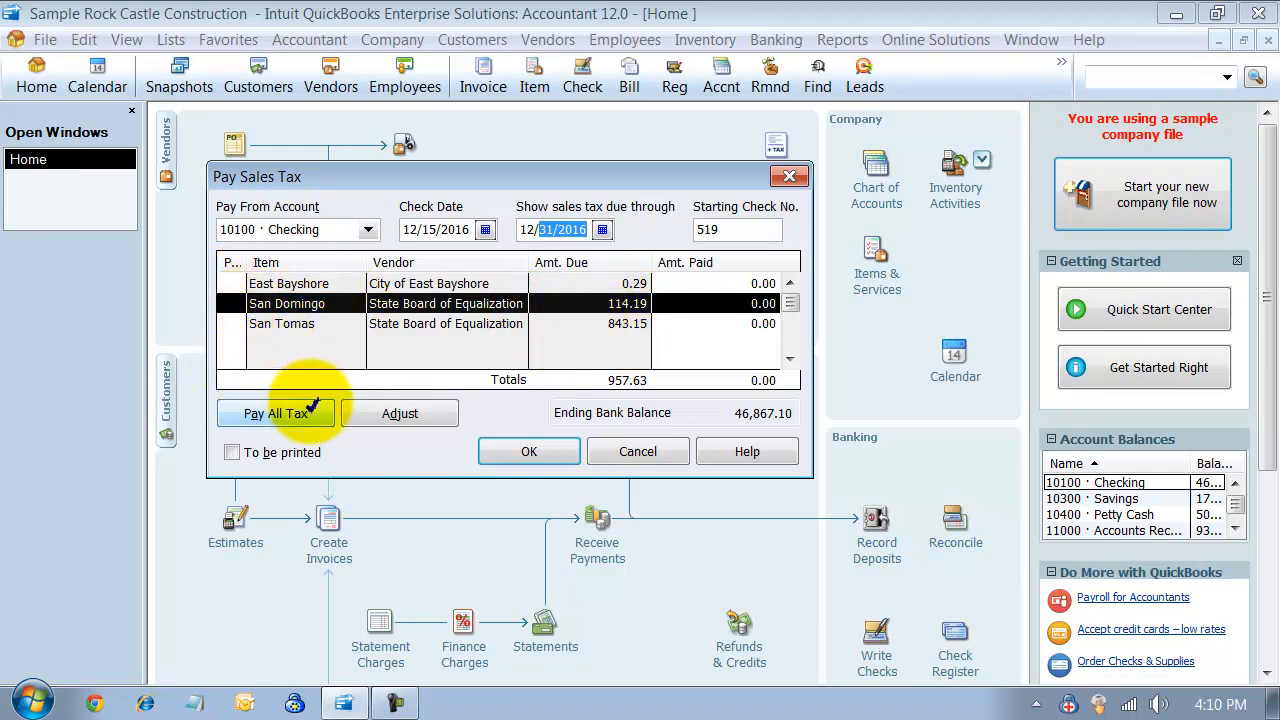
left_click(276, 412)
type("EFT 121516")
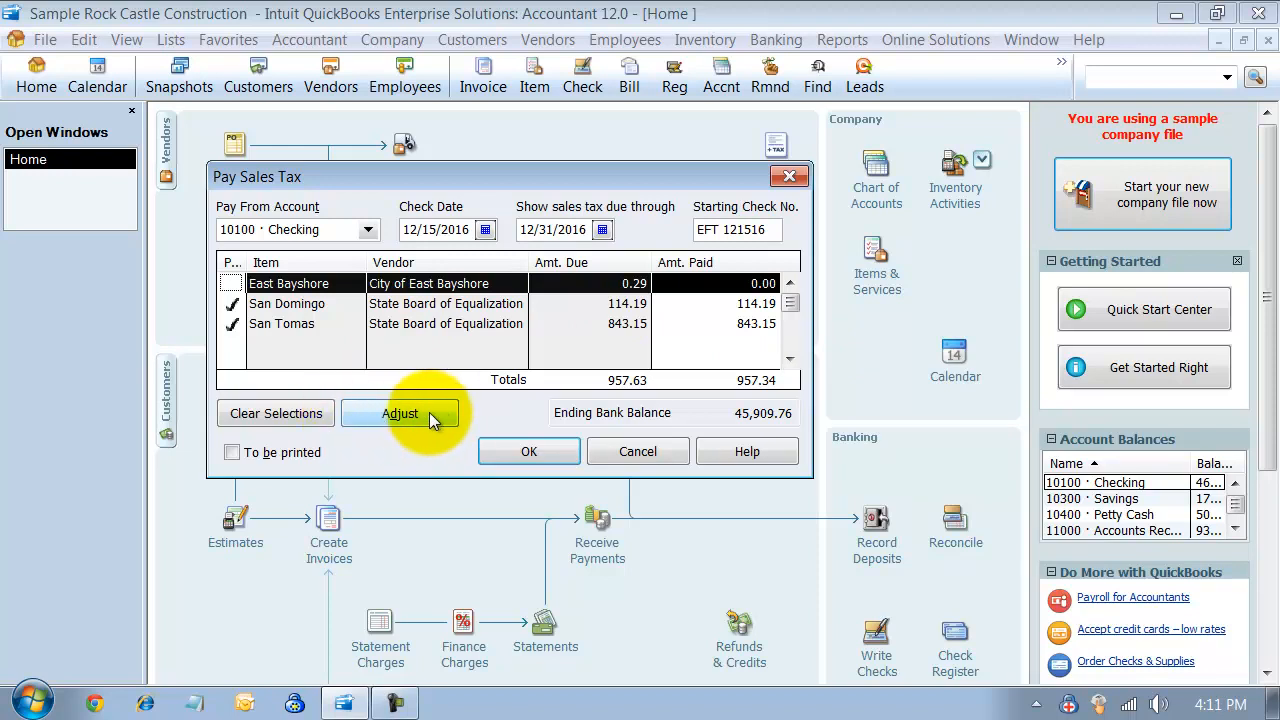
Start an adjustment for State Board of Equalization posted to 70100 Other Income.
left_click(400, 412)
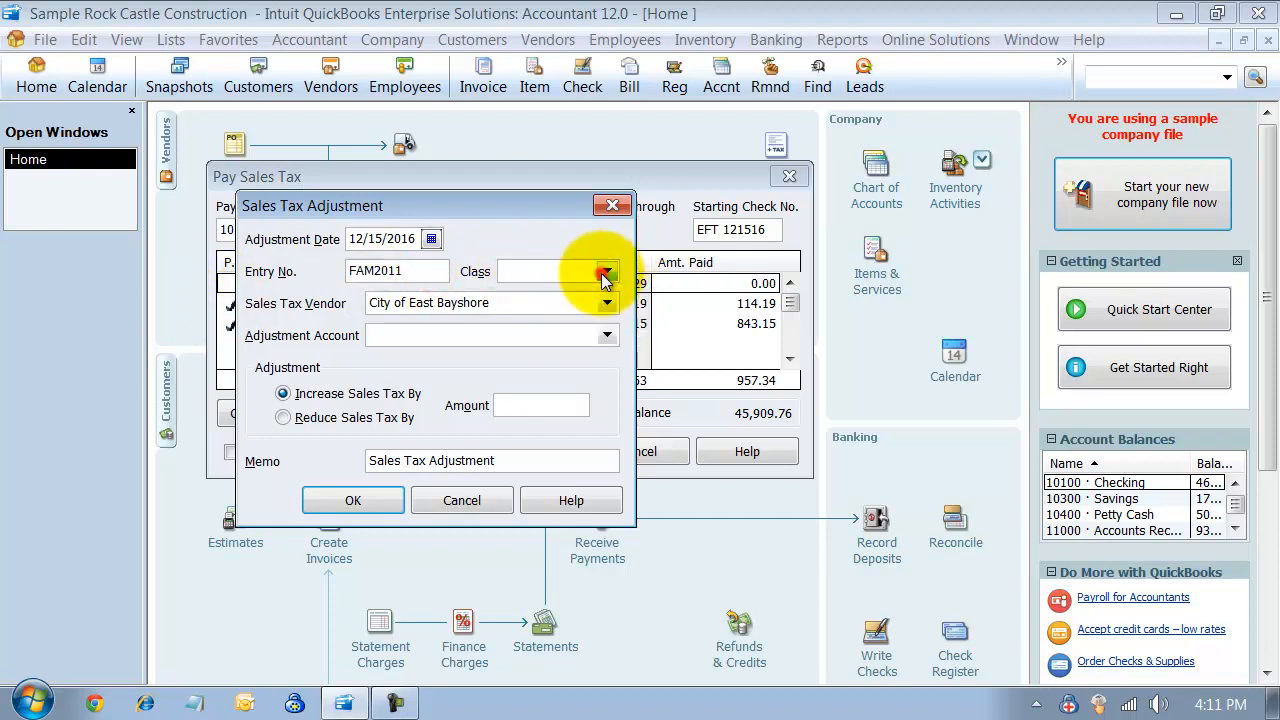
left_click(606, 304)
type("Stat")
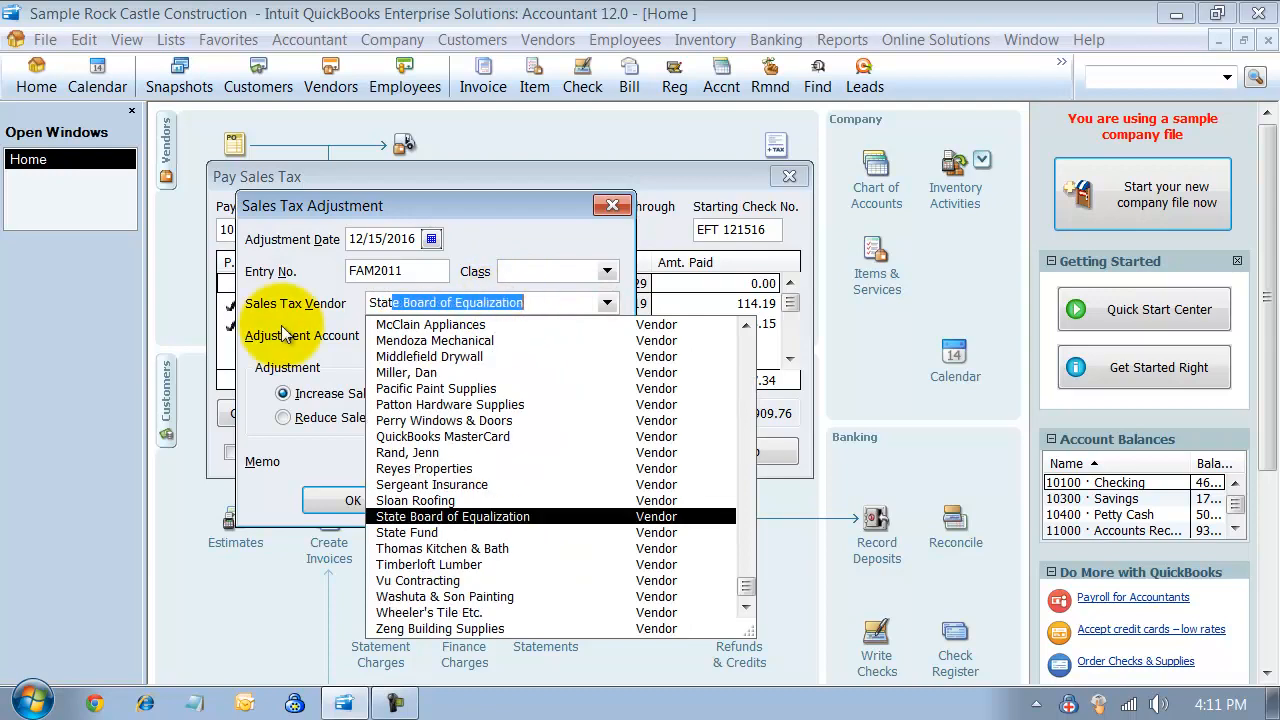
left_click(606, 334)
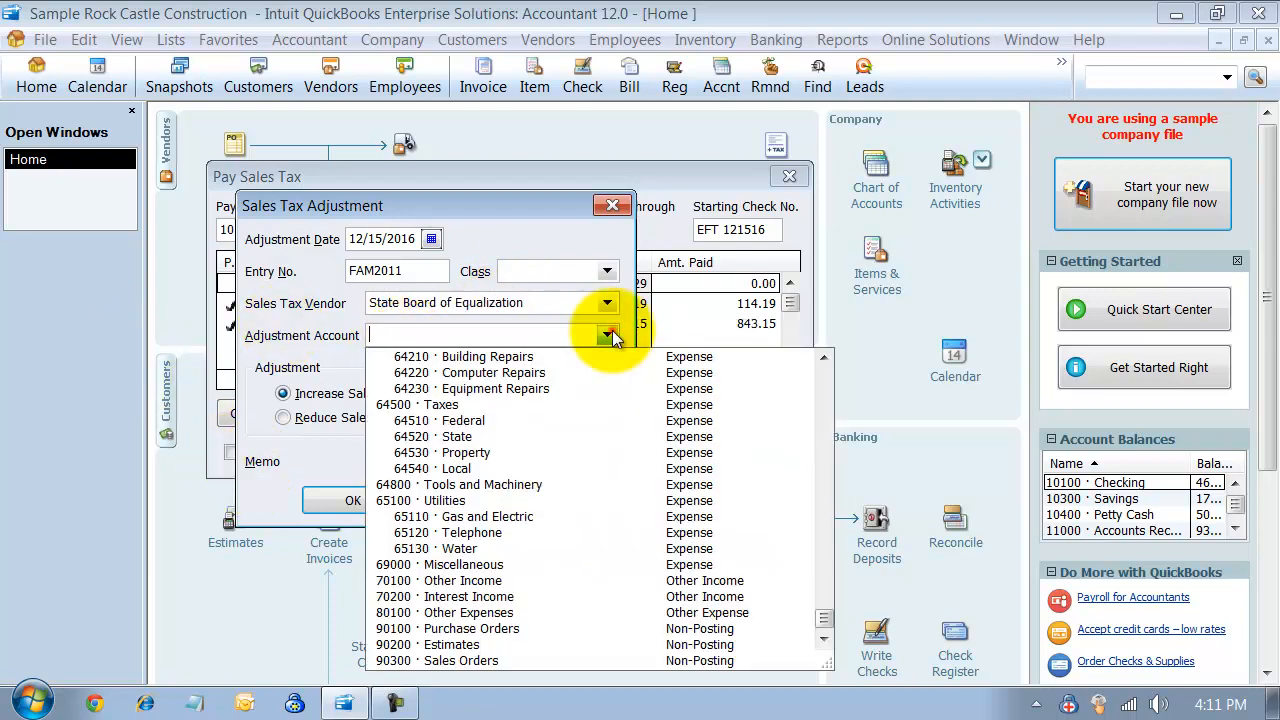
mouse_move(580, 372)
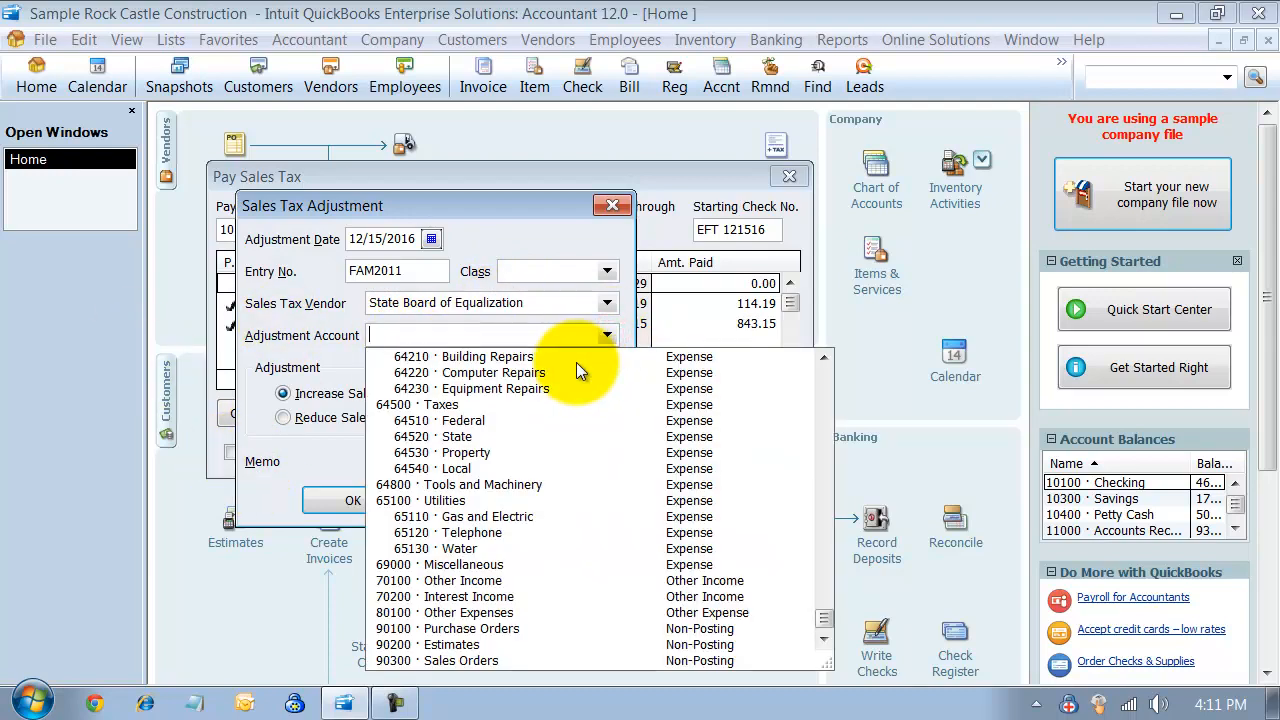
left_click(462, 580)
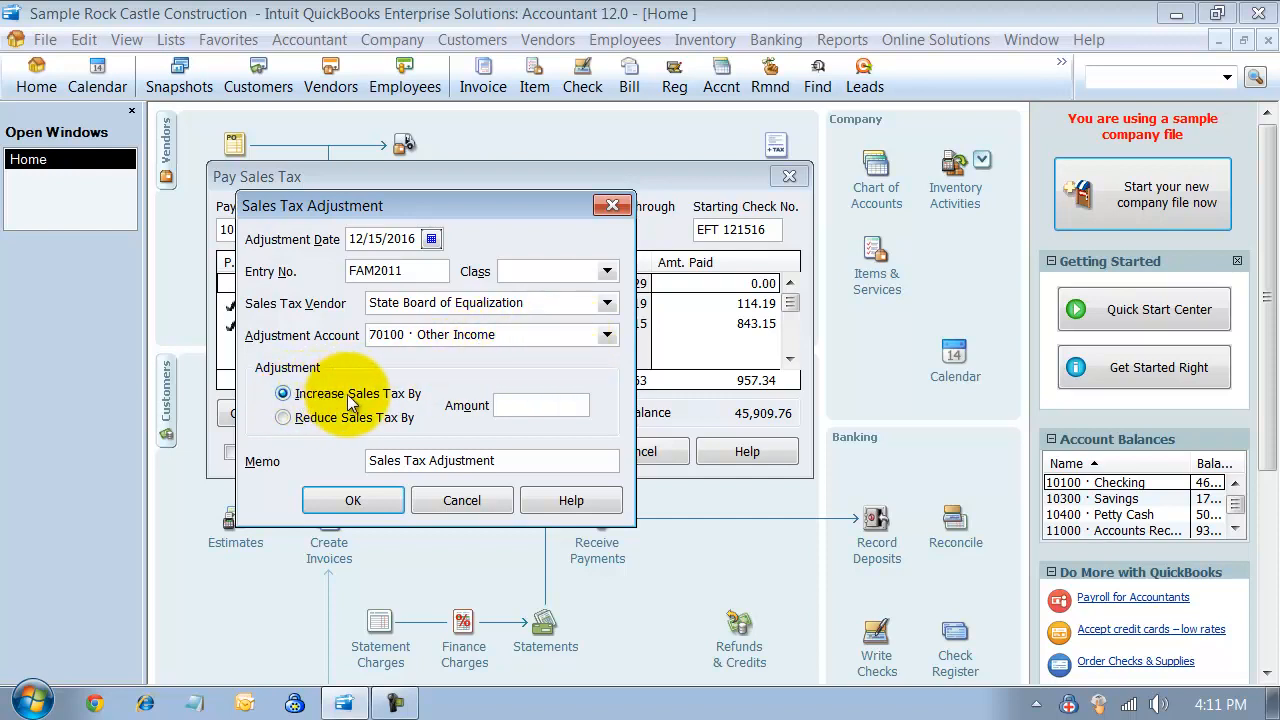
Make the adjustment reduce sales tax by 2.50 and save it.
left_click(284, 418)
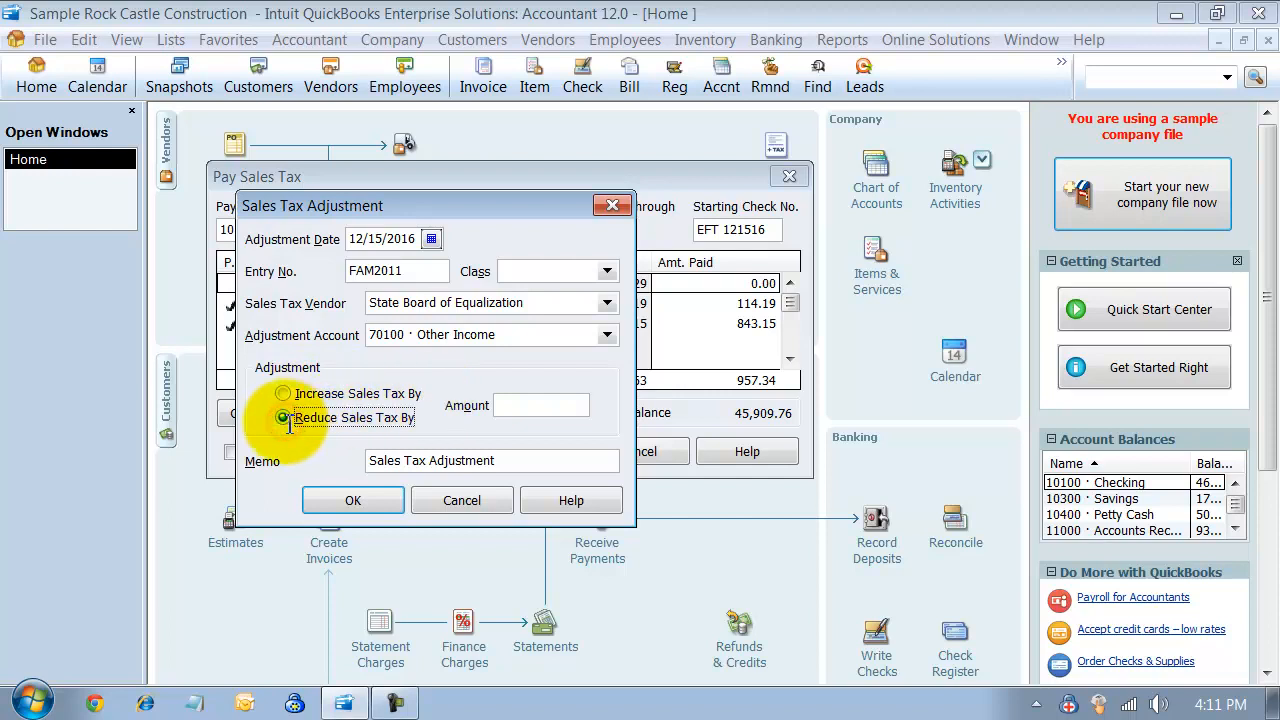
type("2")
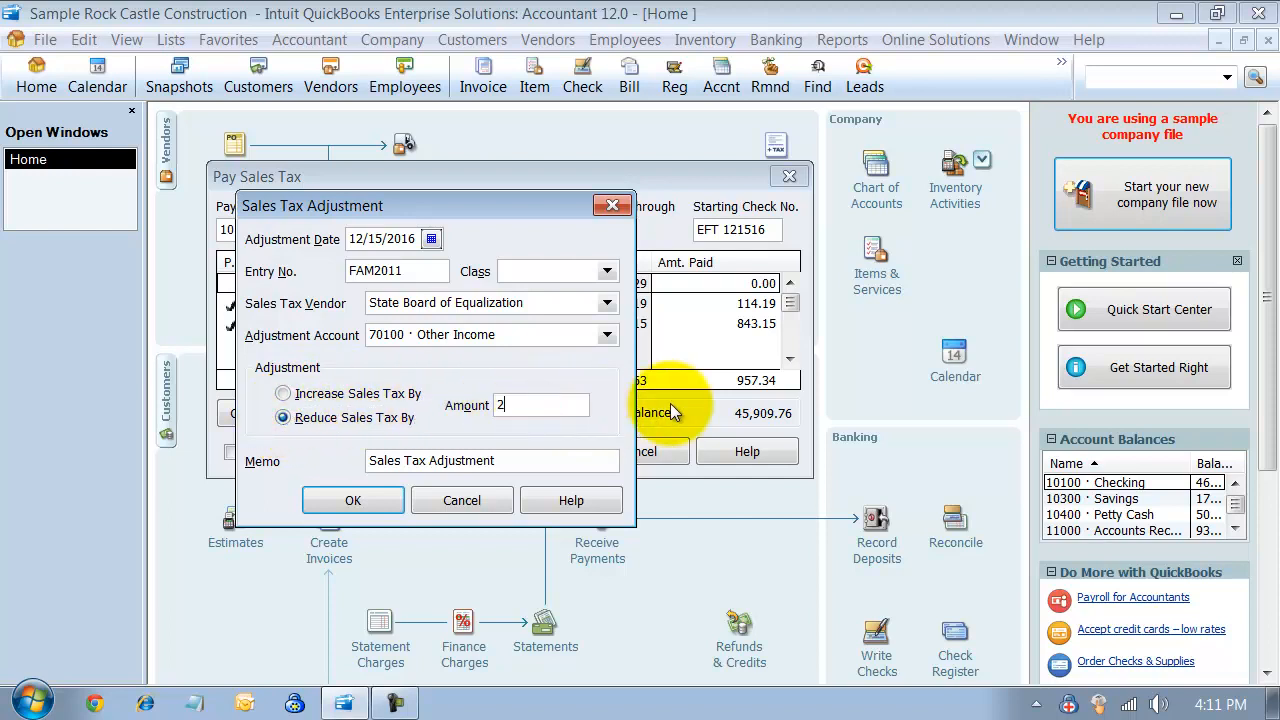
type(".50")
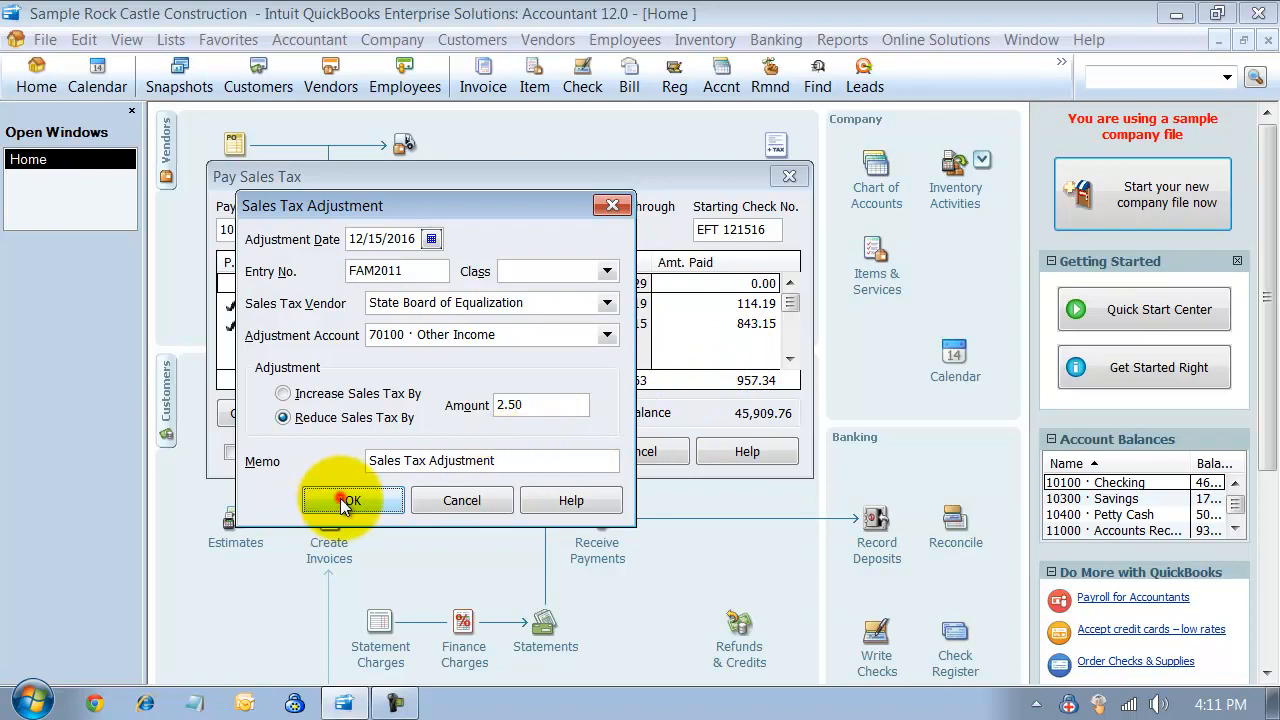
left_click(352, 500)
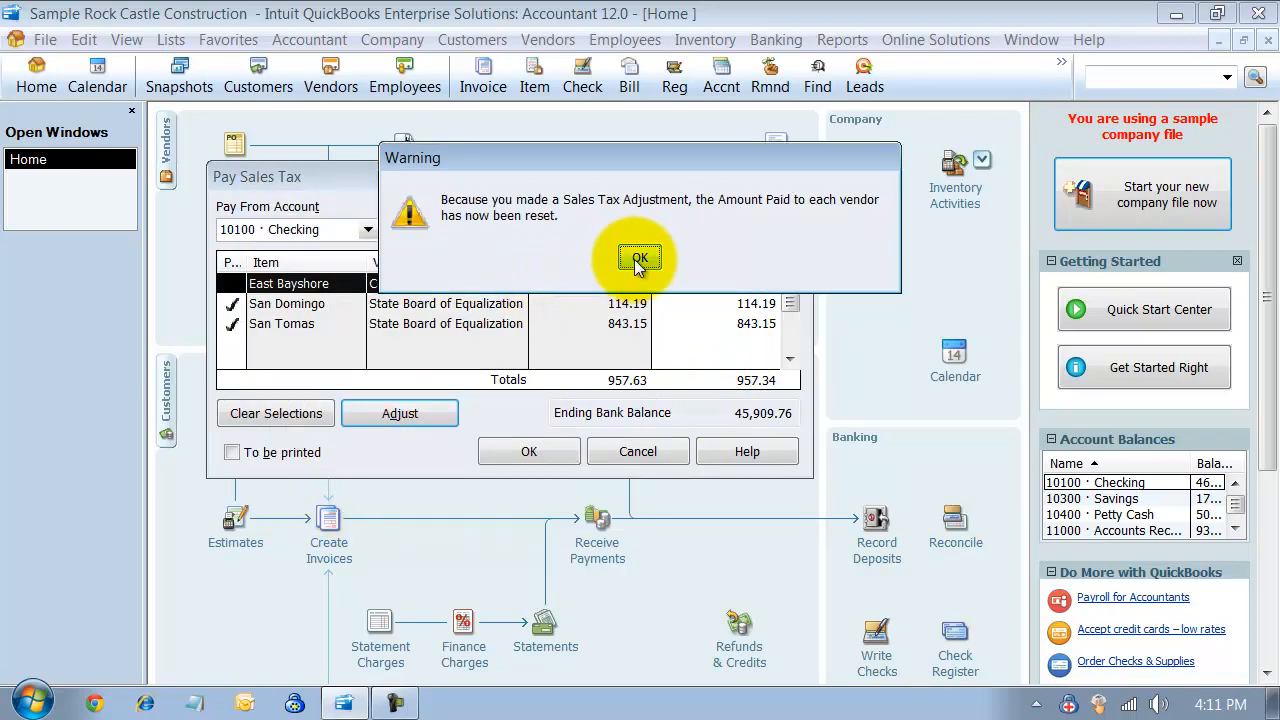
Acknowledge the reset warning, re-mark all items including -2.50, and record the 954.84 payment.
left_click(640, 258)
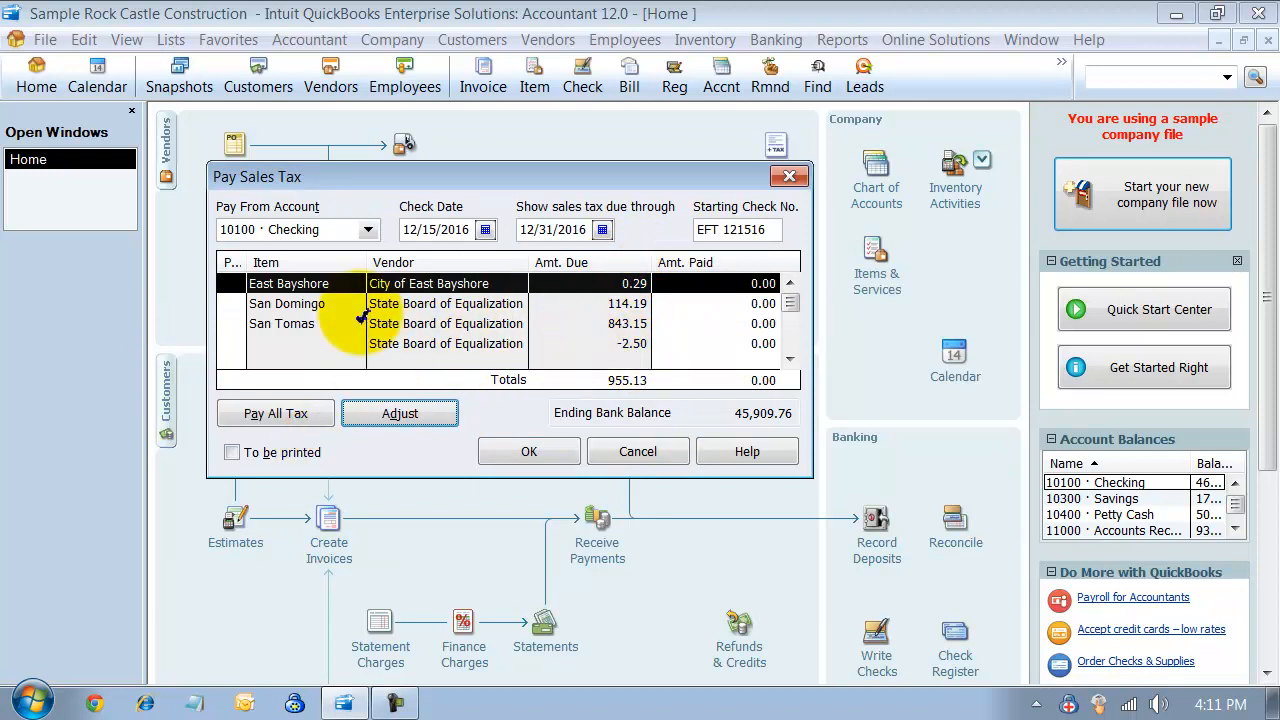
left_click(232, 344)
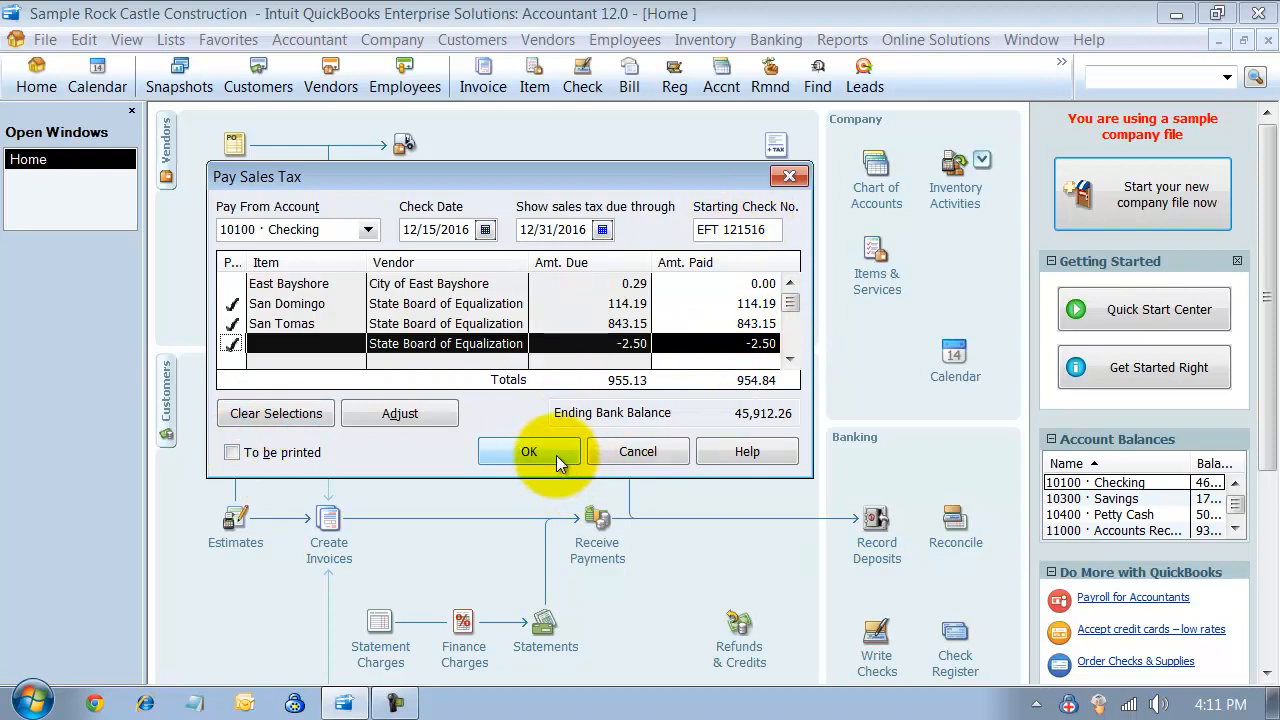
left_click(528, 452)
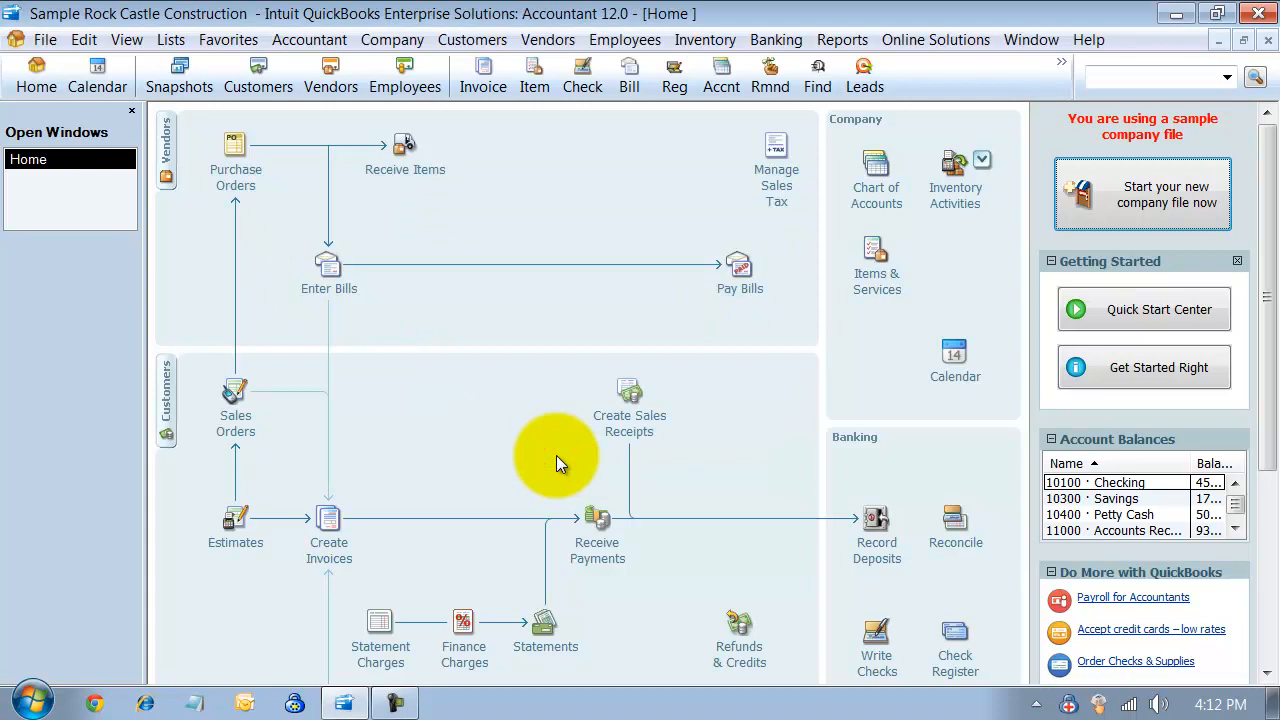